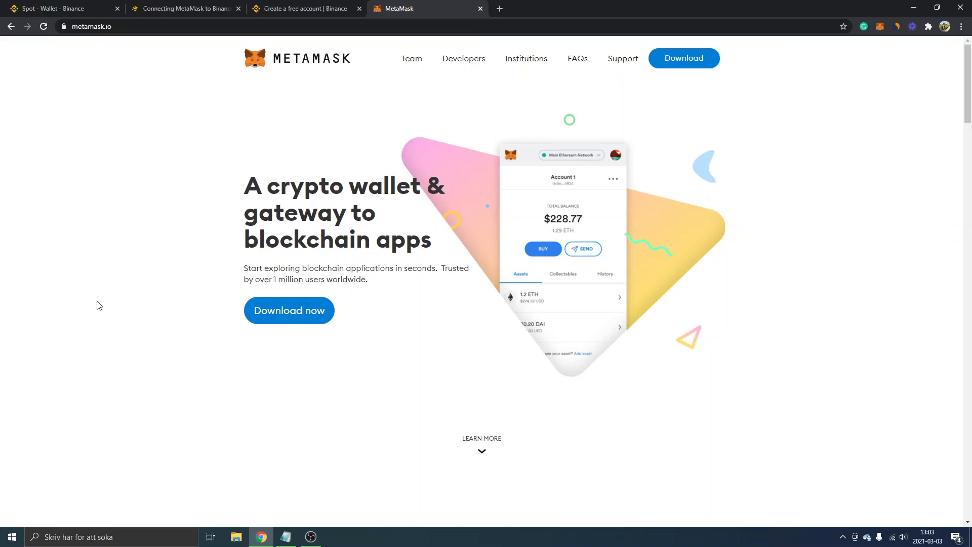
mouse_move(159, 370)
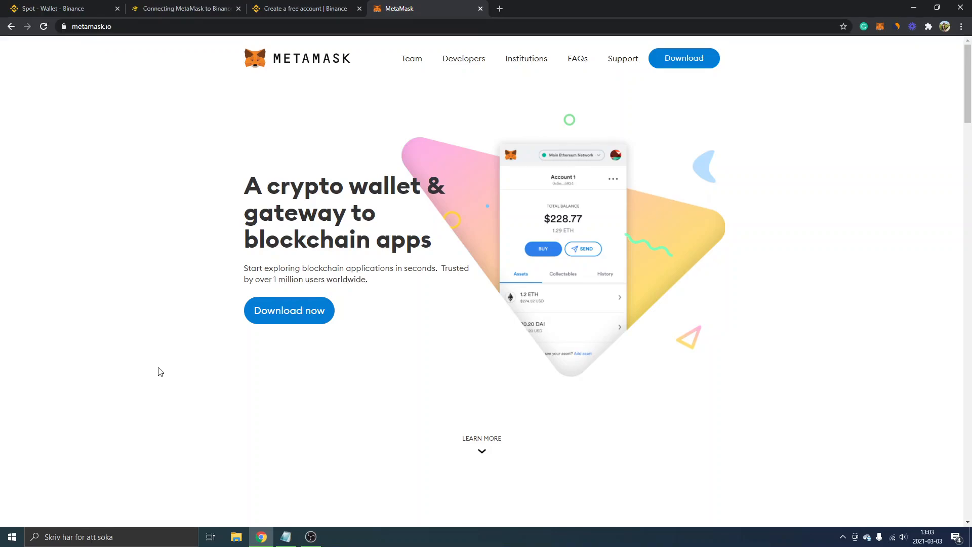
mouse_move(171, 54)
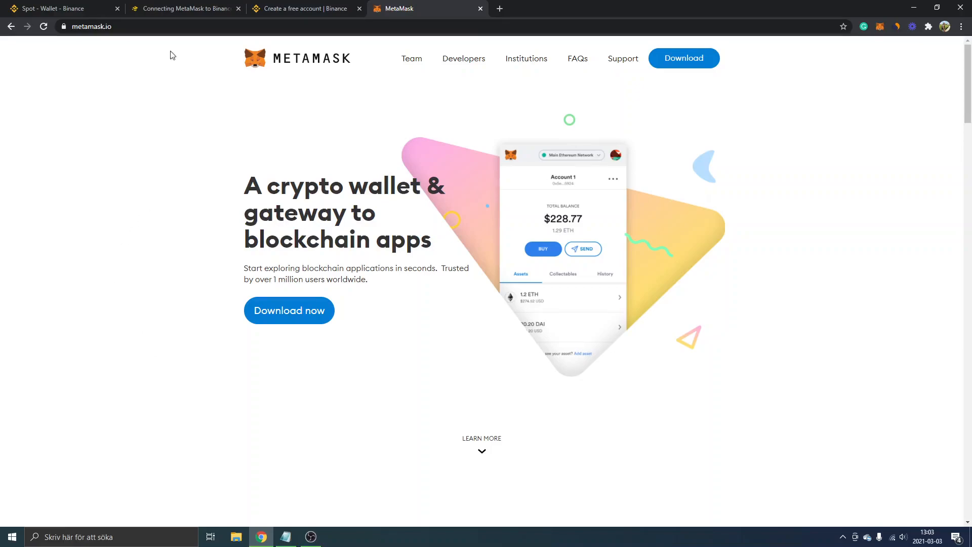
Step: Switch to the Binance Academy article on connecting MetaMask to Binance Smart Chain
click(186, 8)
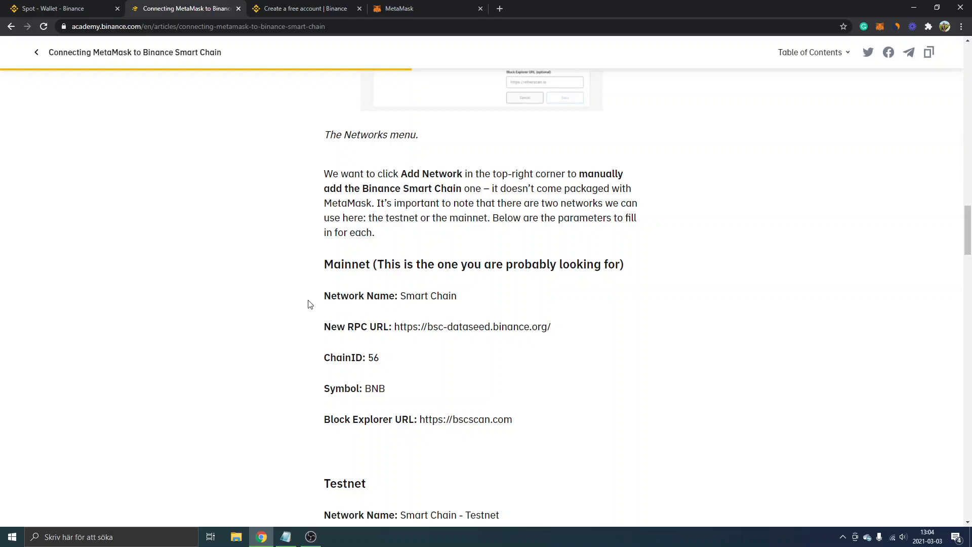
mouse_move(320, 278)
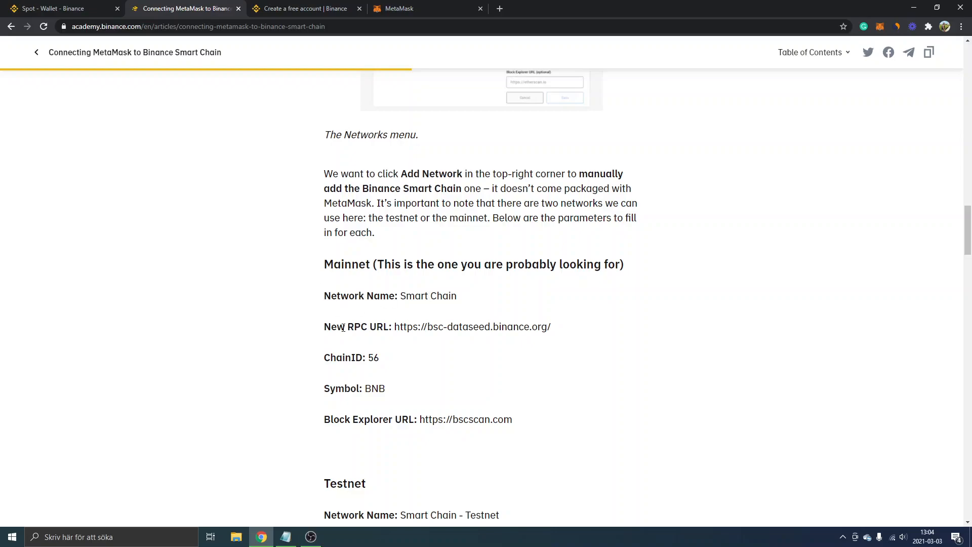
mouse_move(320, 328)
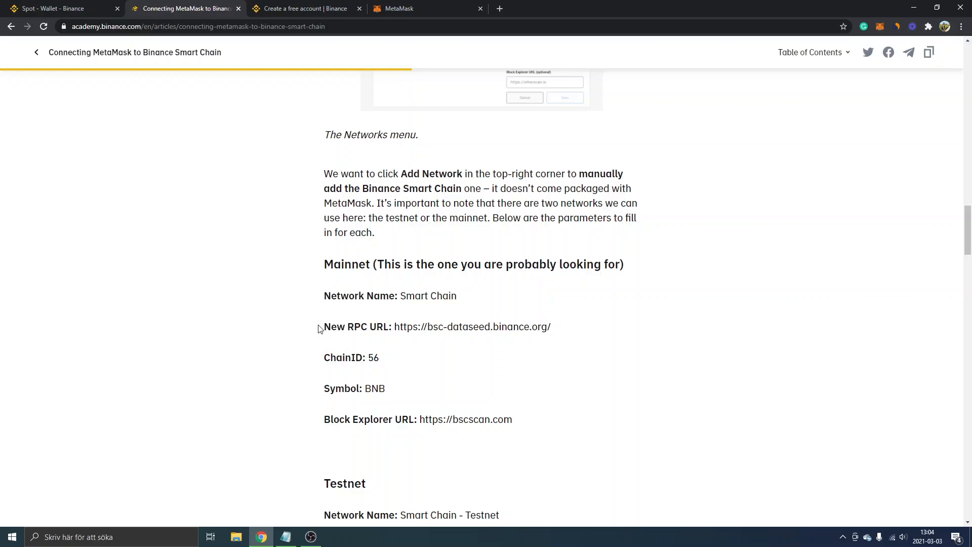
mouse_move(281, 332)
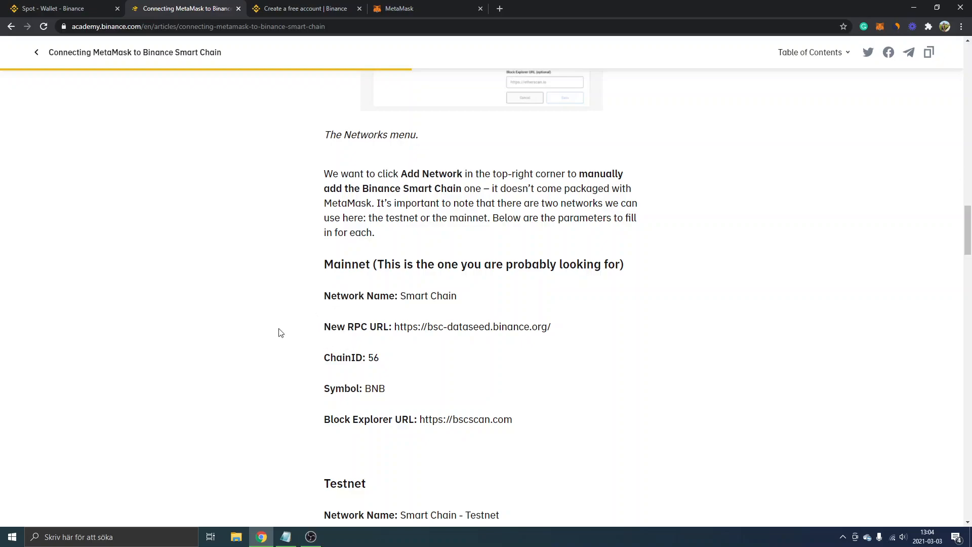
mouse_move(879, 30)
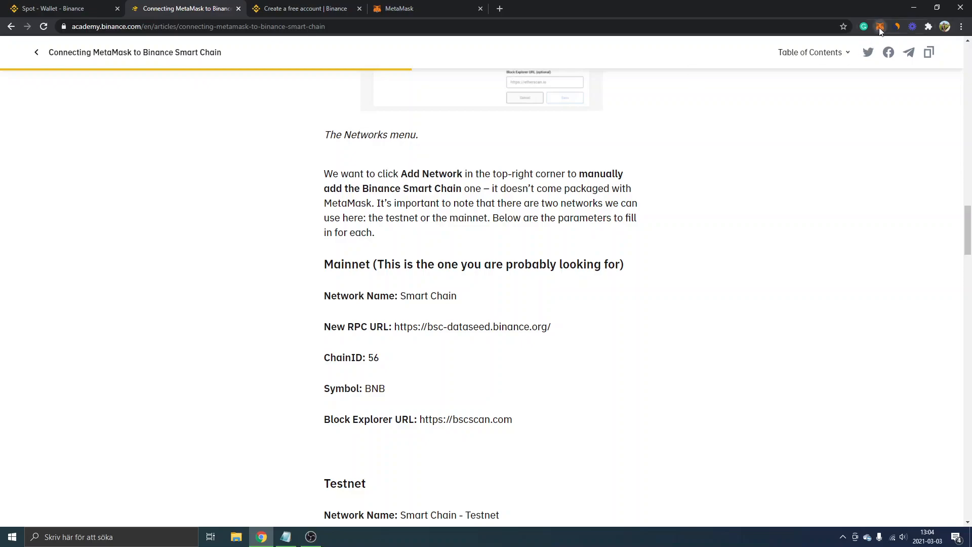
Step: Show MetaMask's networks list from the Ethereum Mainnet dropdown
click(881, 27)
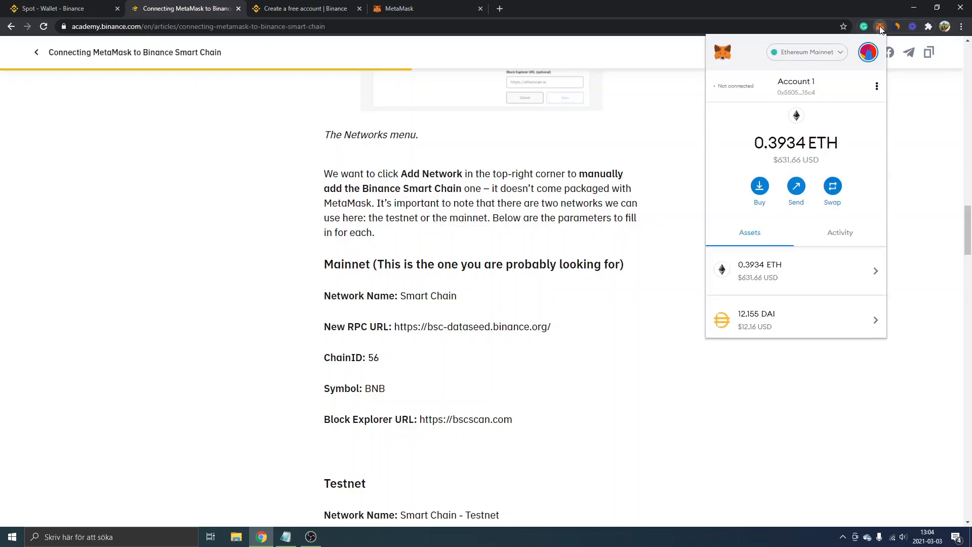
mouse_move(794, 58)
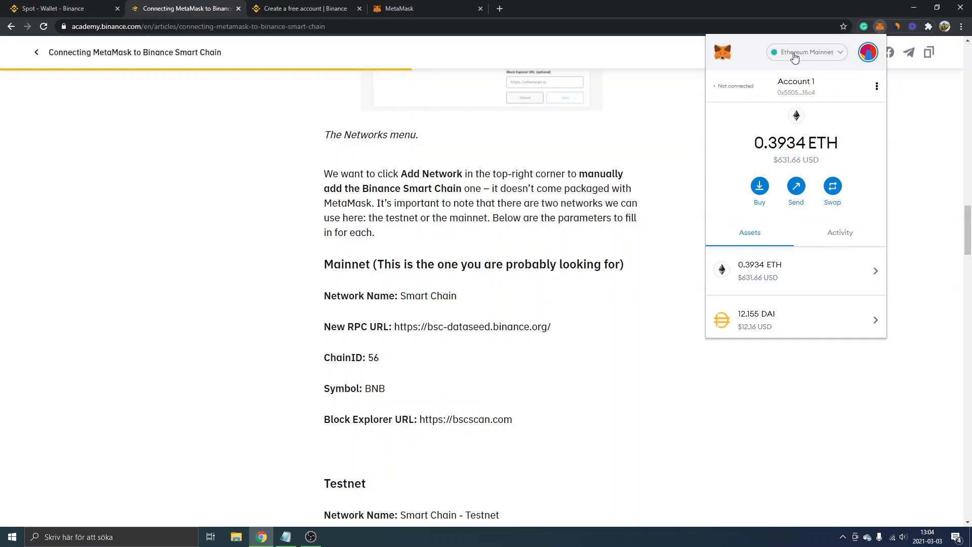
mouse_move(804, 58)
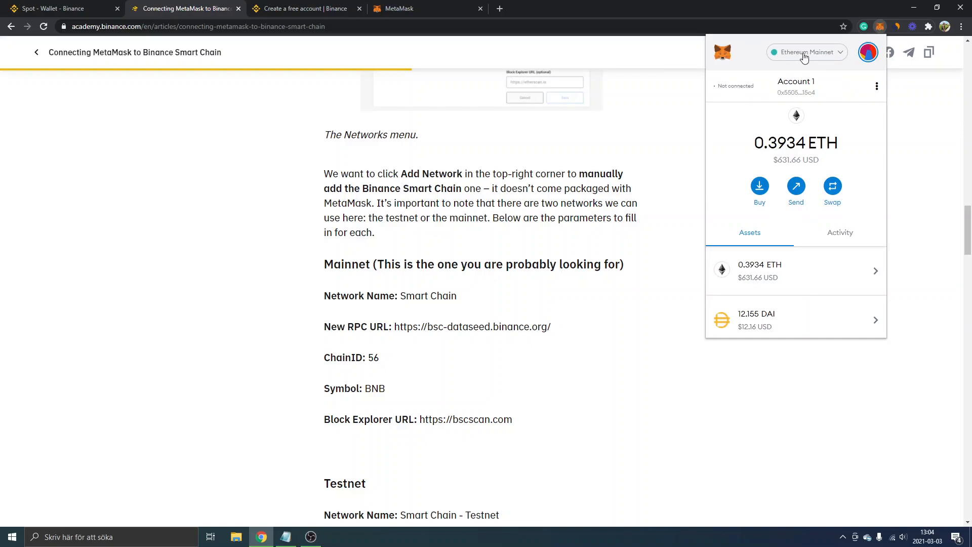
click(807, 53)
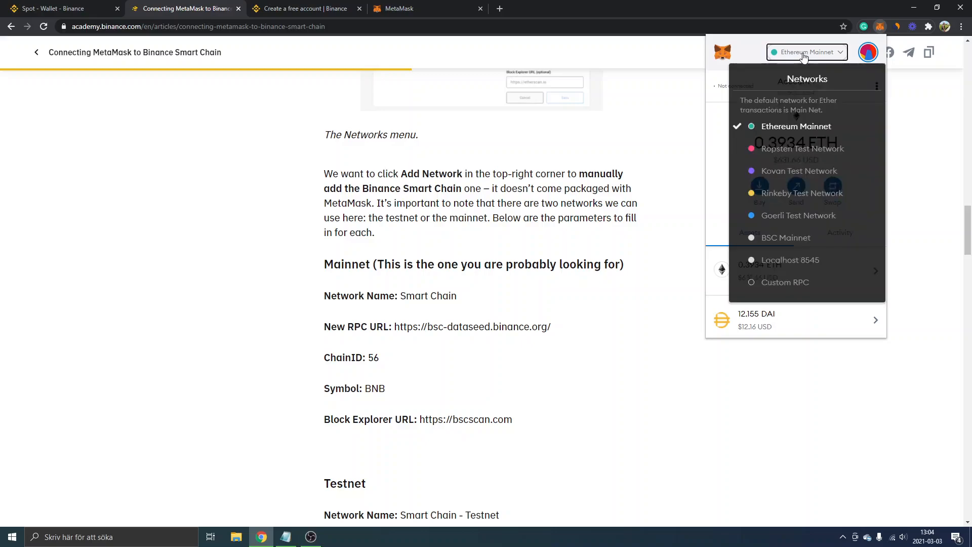
mouse_move(782, 284)
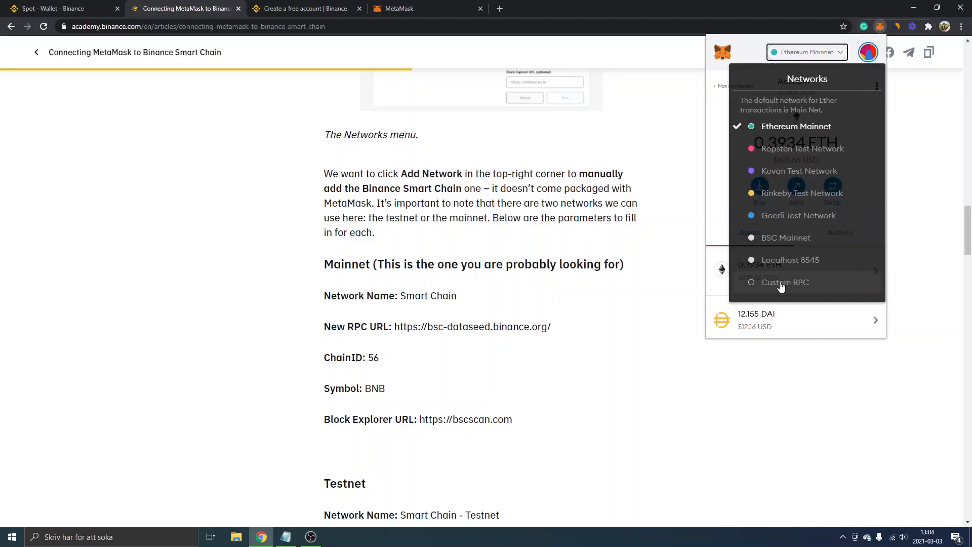
Step: Add a Custom RPC network, copying the Smart Chain parameters (RPC URL, chain ID 56, BNB) from the Notepad notes
click(784, 281)
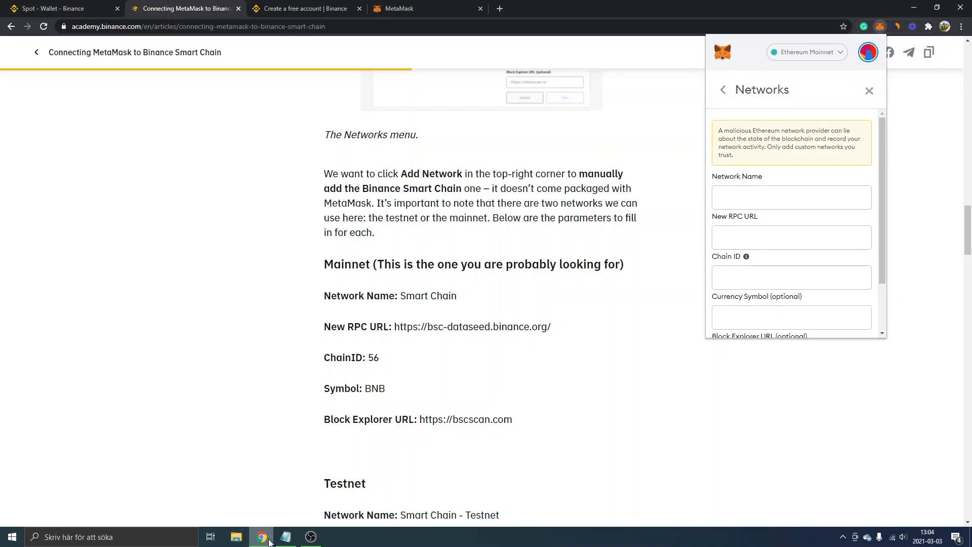
mouse_move(286, 536)
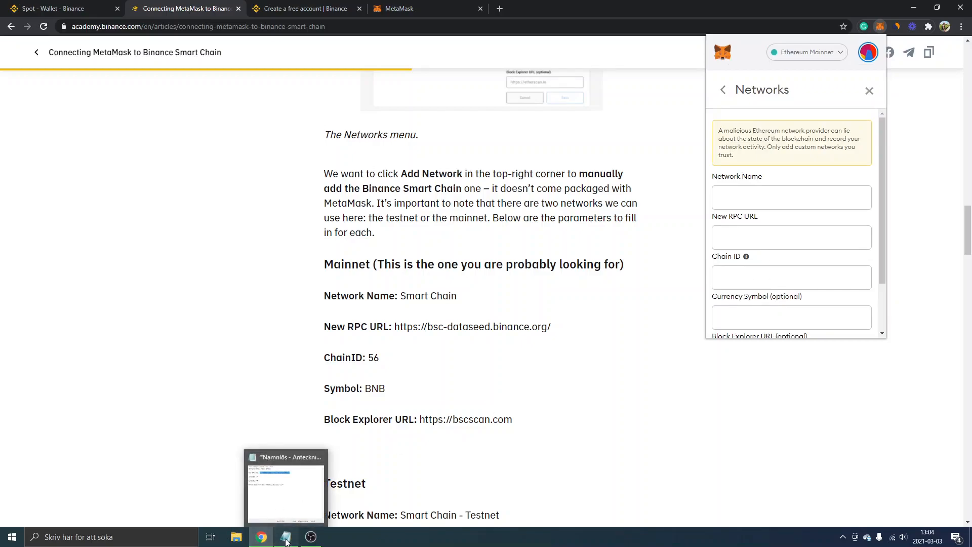
click(285, 536)
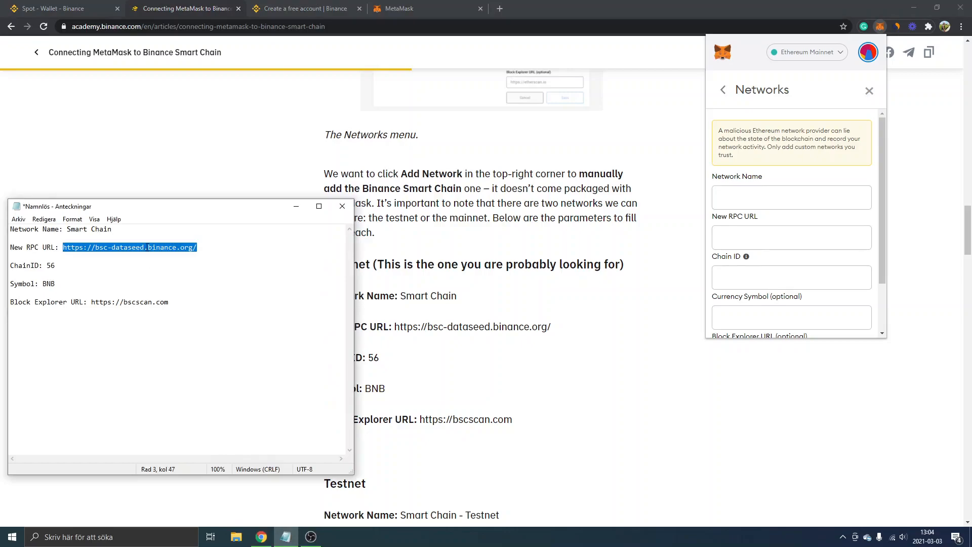
double_click(78, 229)
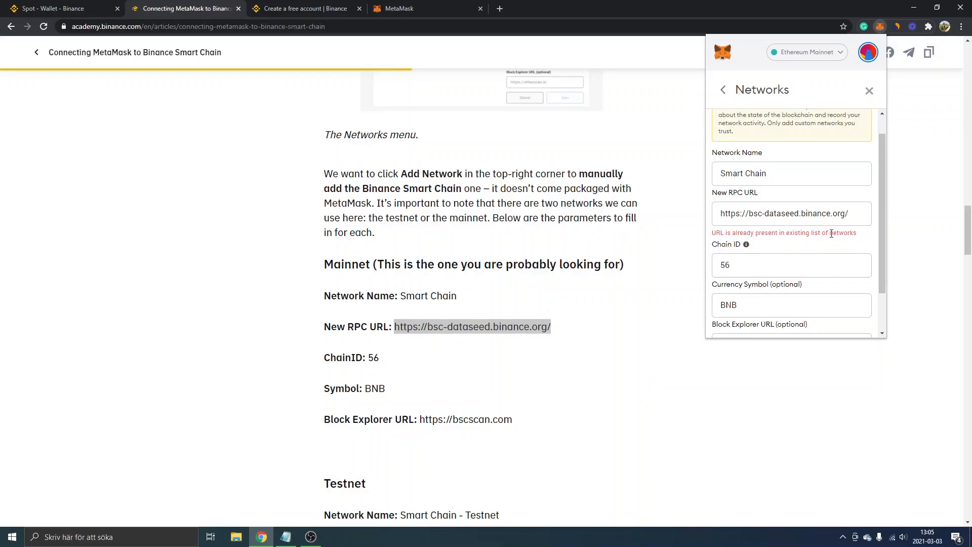
mouse_move(837, 234)
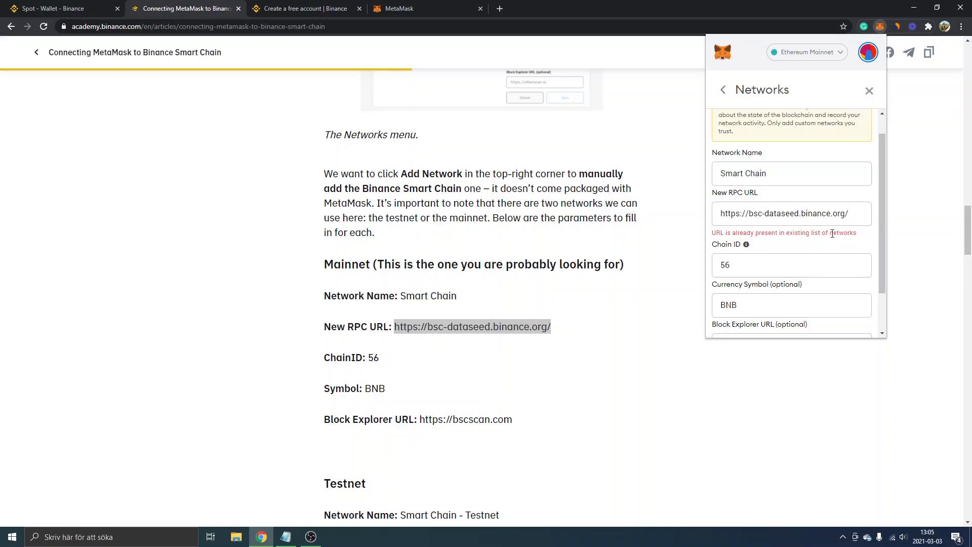
mouse_move(800, 234)
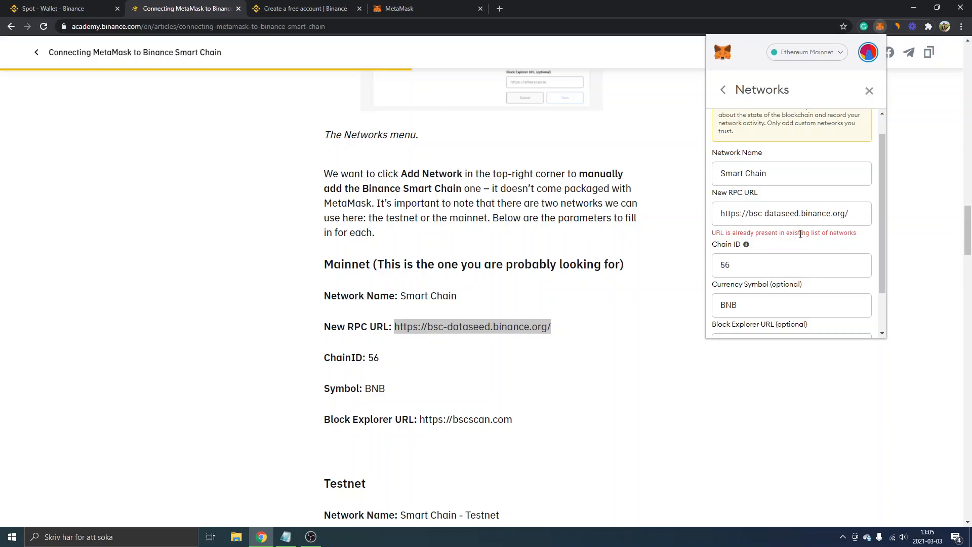
scroll(down, 3)
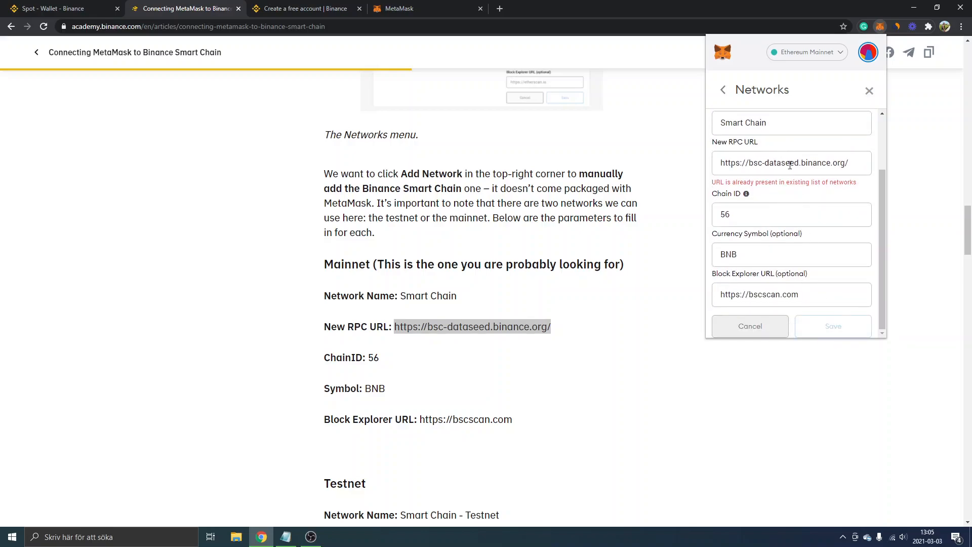
Step: Switch MetaMask to BSC Mainnet showing 0 BNB, then return to the Binance Spot wallet tab
click(806, 52)
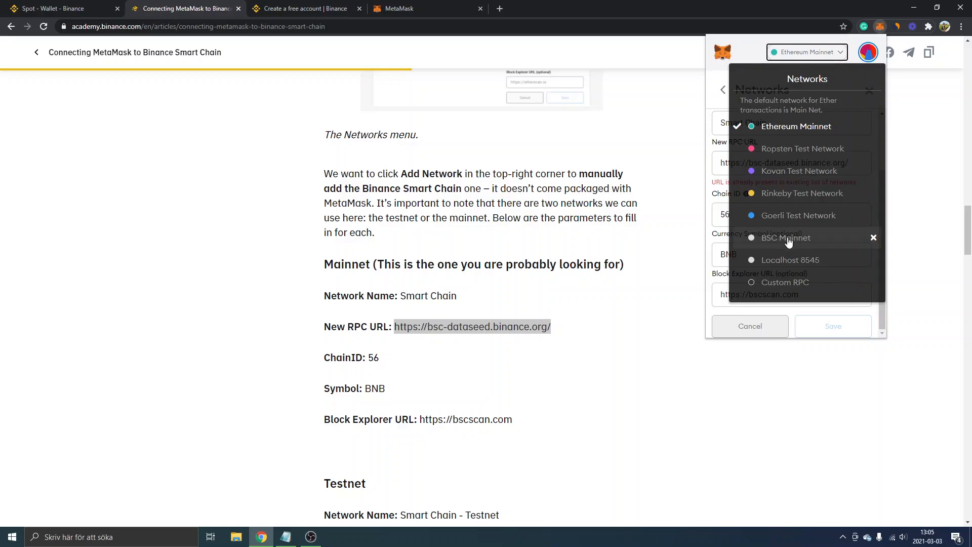
click(786, 237)
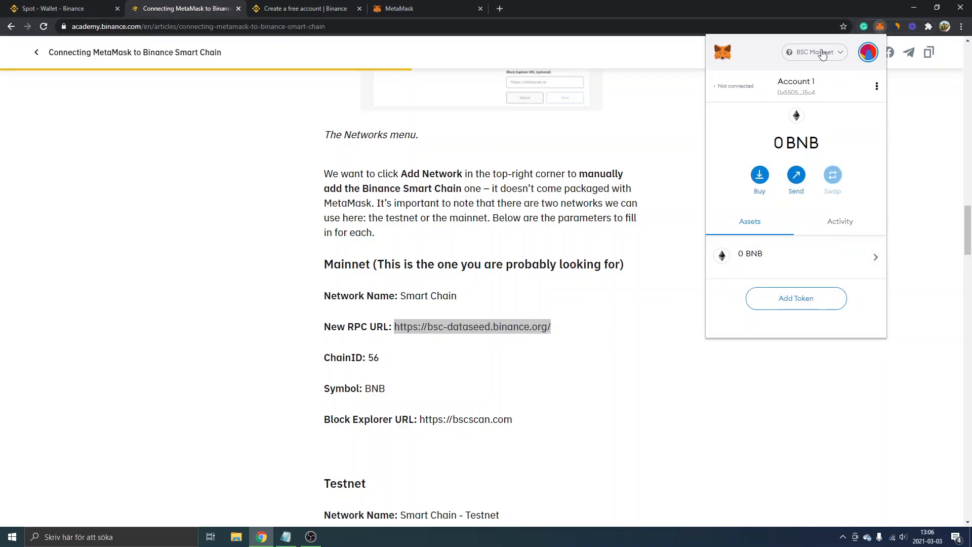
mouse_move(808, 183)
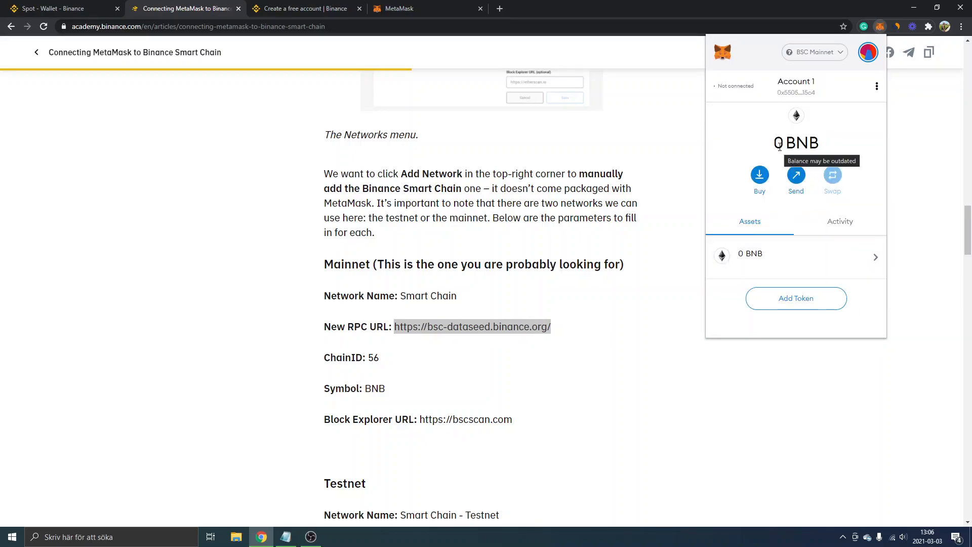
mouse_move(848, 146)
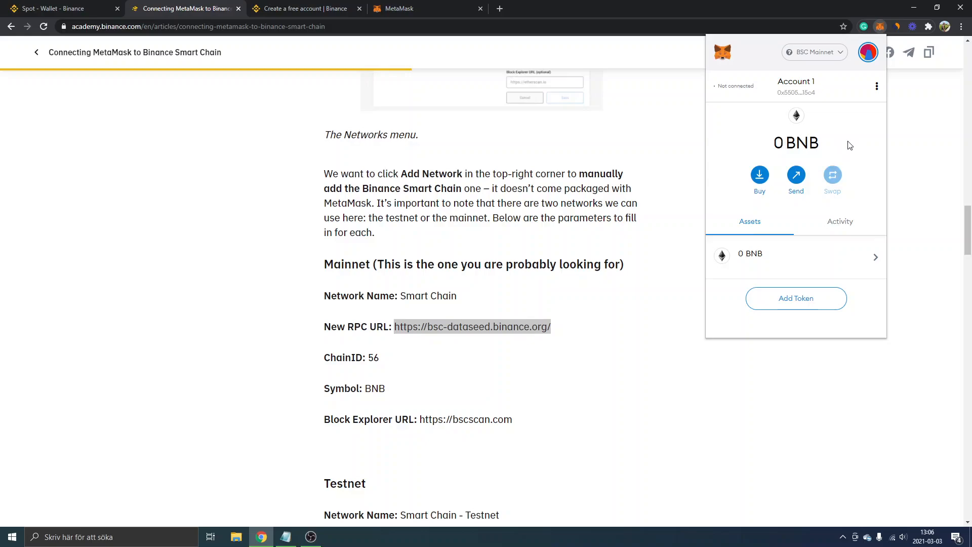
mouse_move(826, 146)
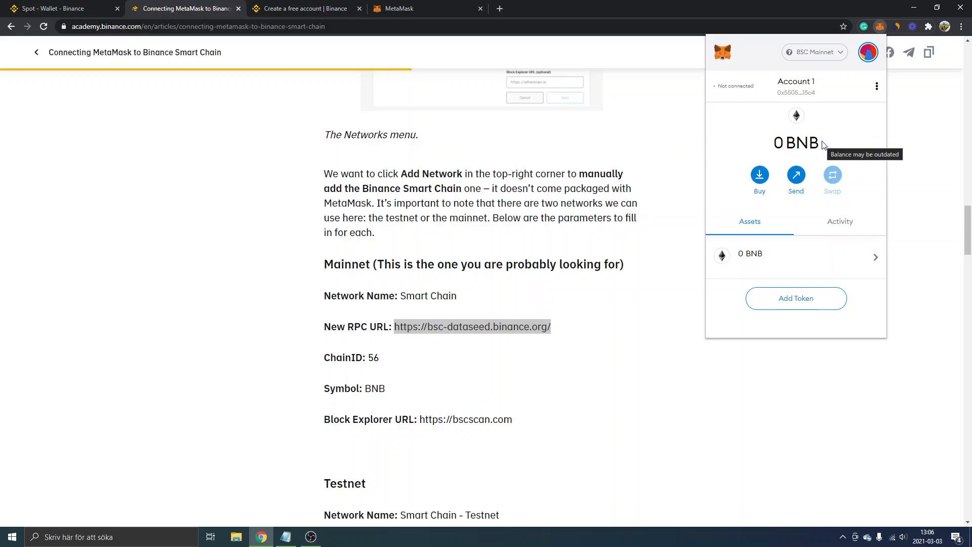
mouse_move(826, 146)
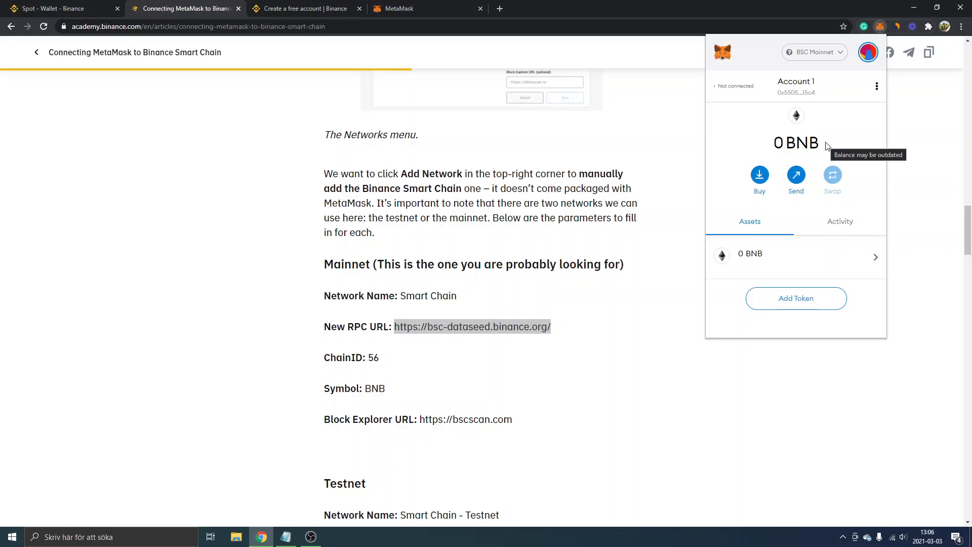
mouse_move(297, 42)
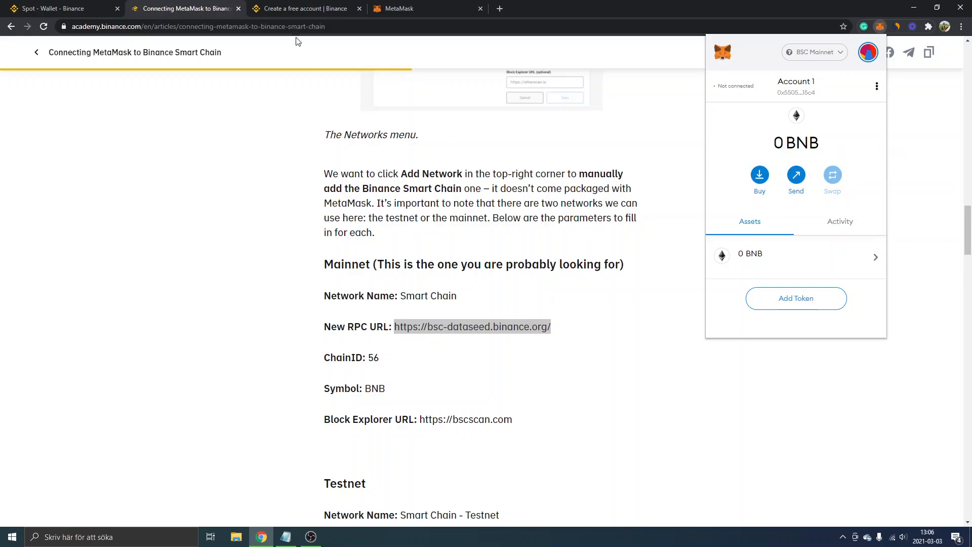
mouse_move(279, 8)
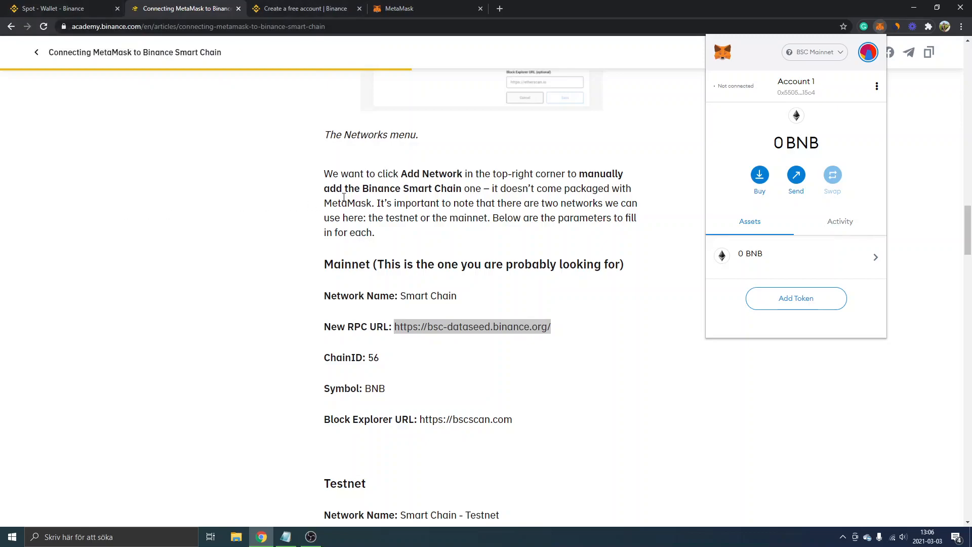
mouse_move(809, 144)
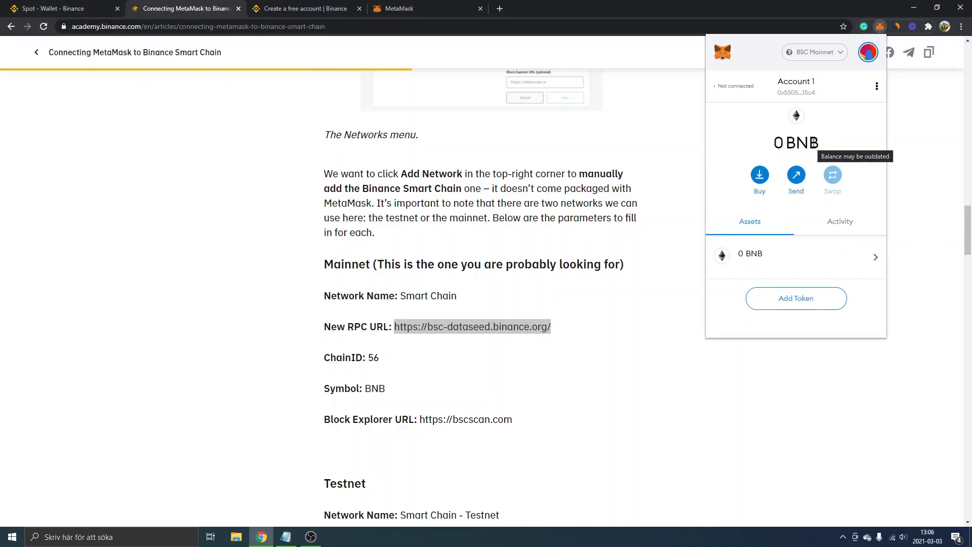
mouse_move(770, 143)
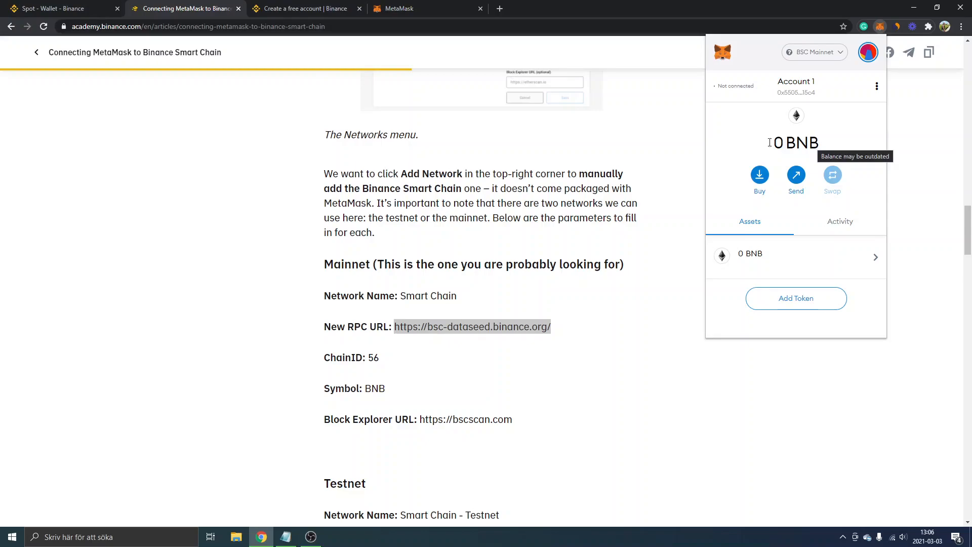
click(50, 8)
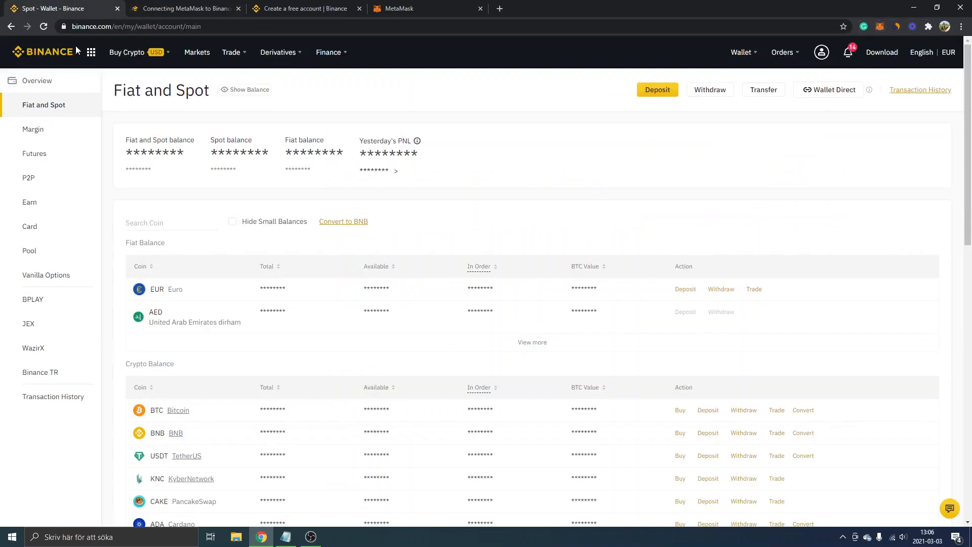
click(741, 52)
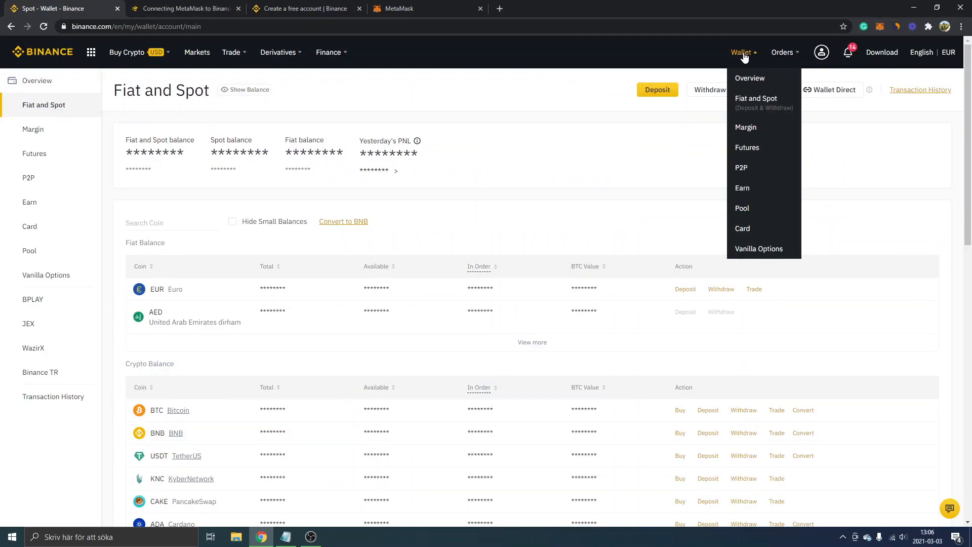
mouse_move(747, 107)
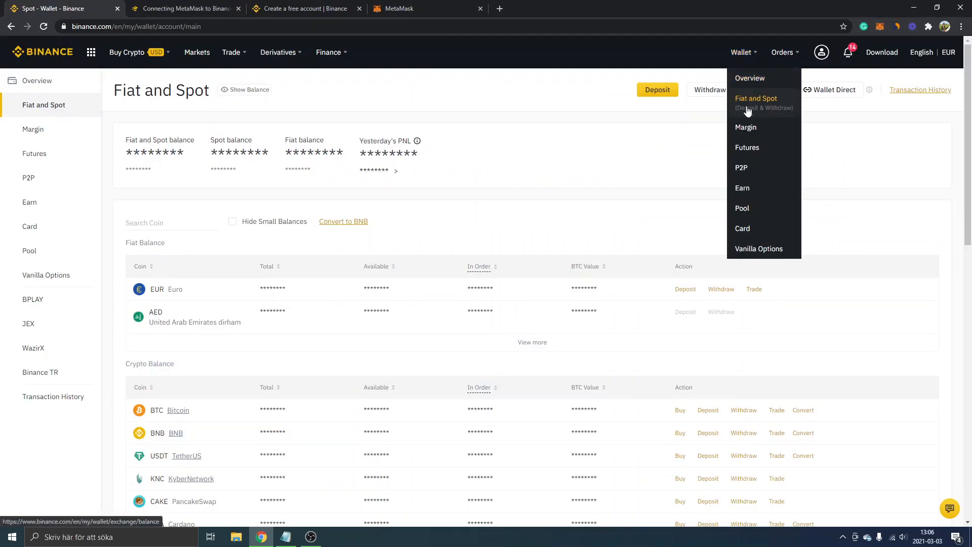
mouse_move(525, 223)
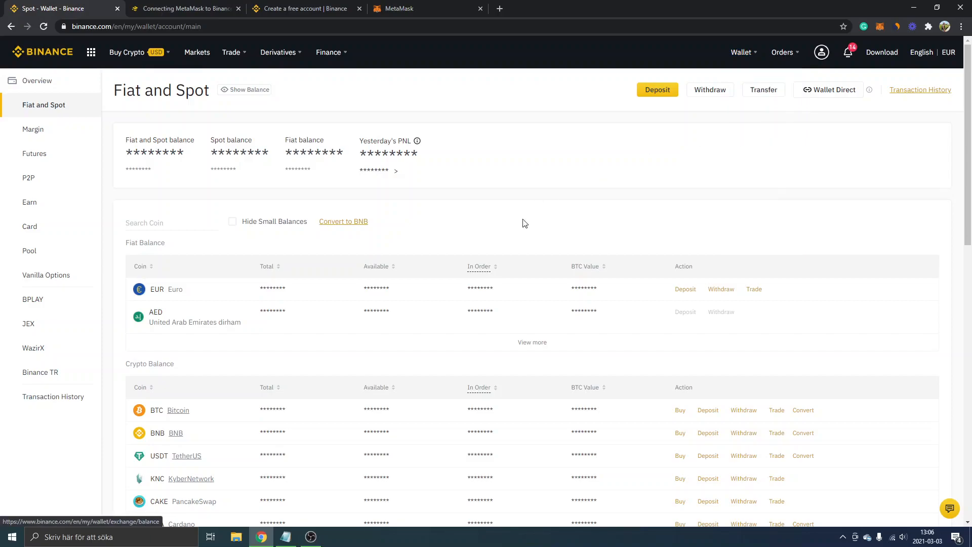
scroll(down, 3)
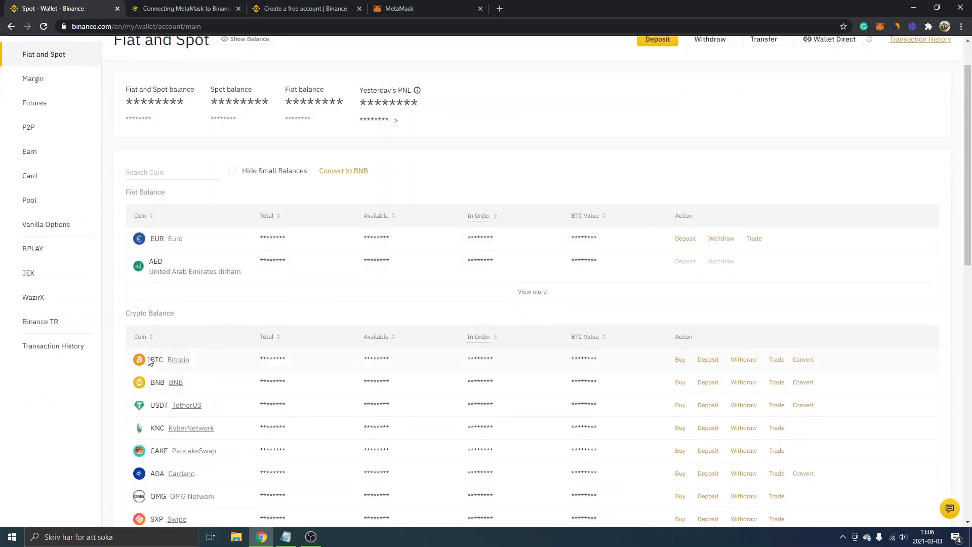
mouse_move(120, 371)
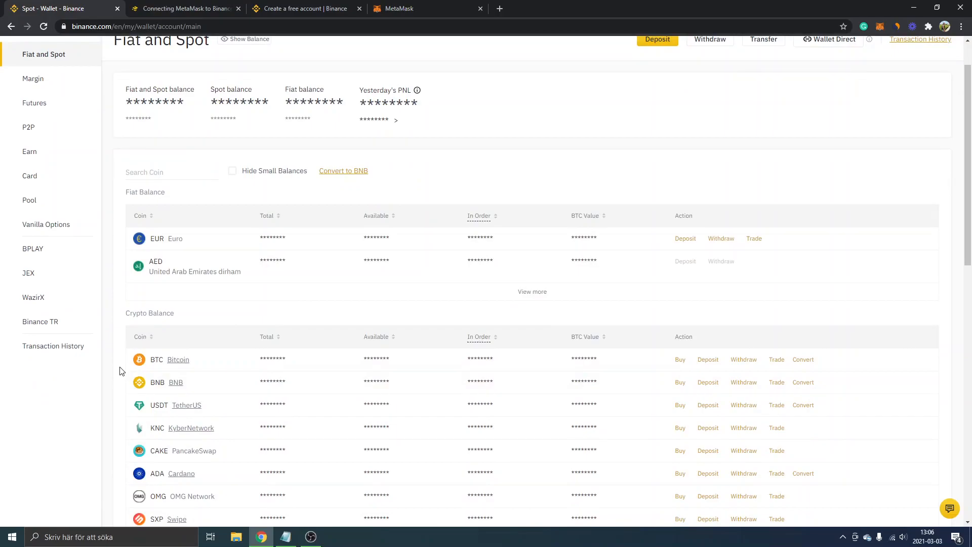
mouse_move(130, 367)
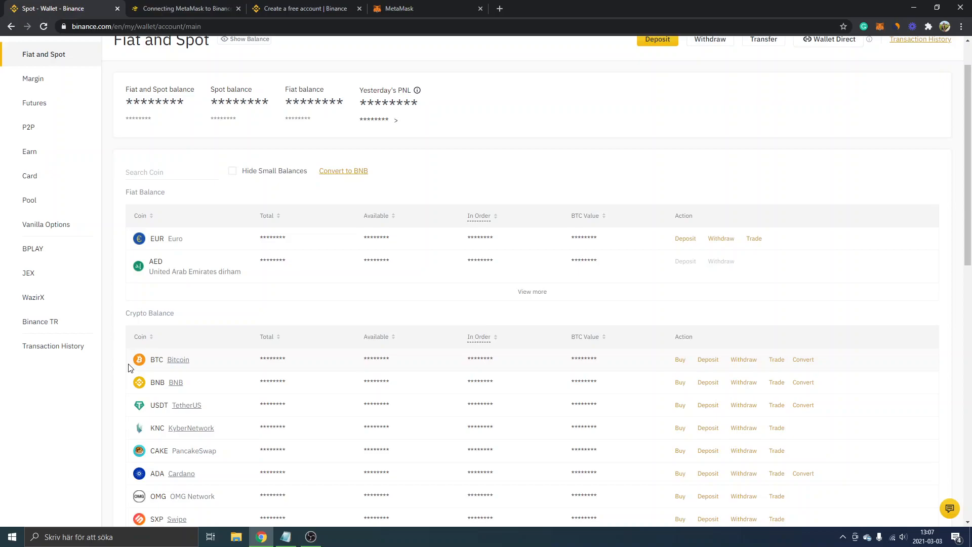
mouse_move(130, 403)
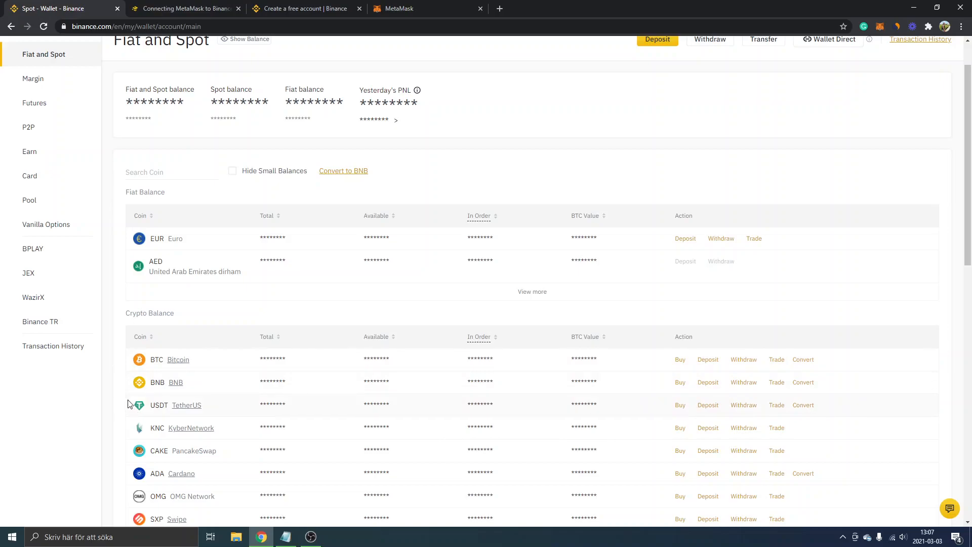
mouse_move(131, 387)
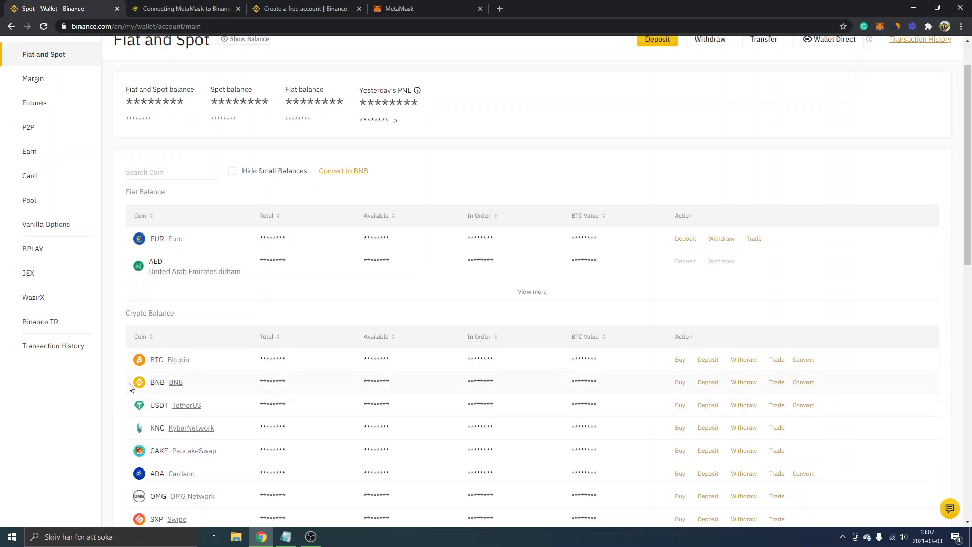
mouse_move(744, 383)
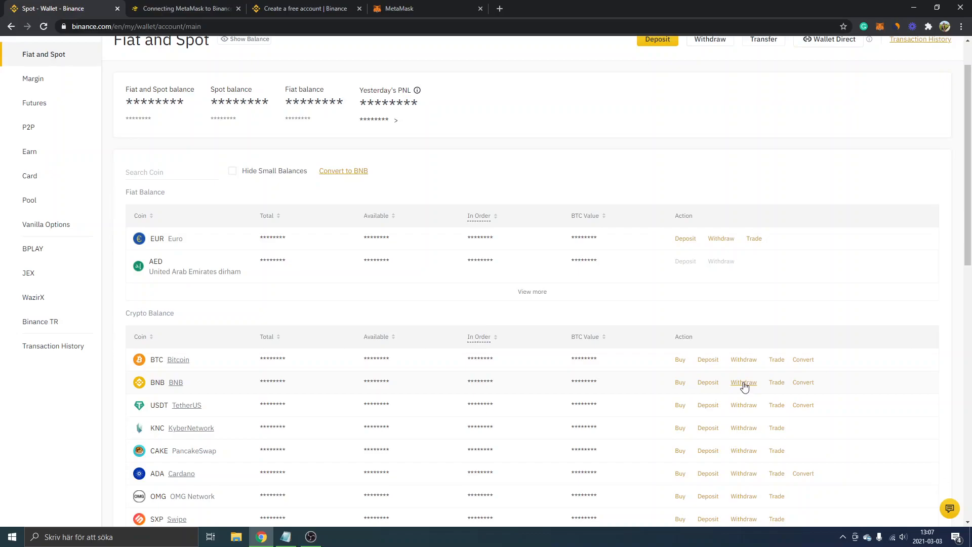
click(743, 383)
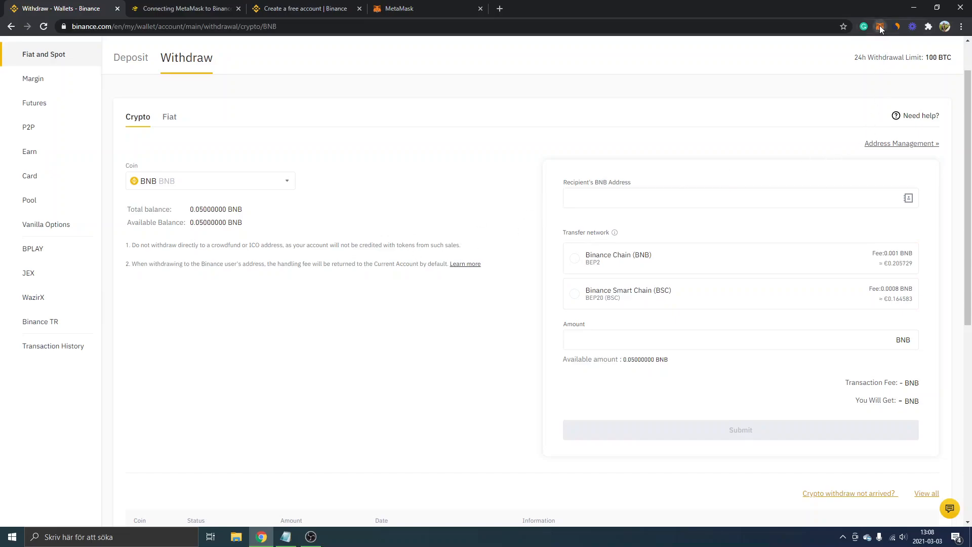
click(880, 27)
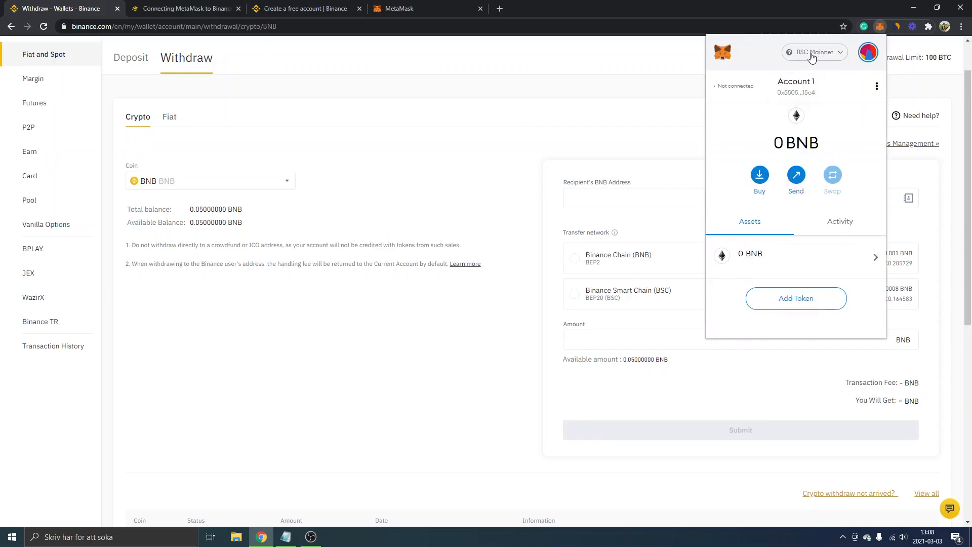
mouse_move(810, 90)
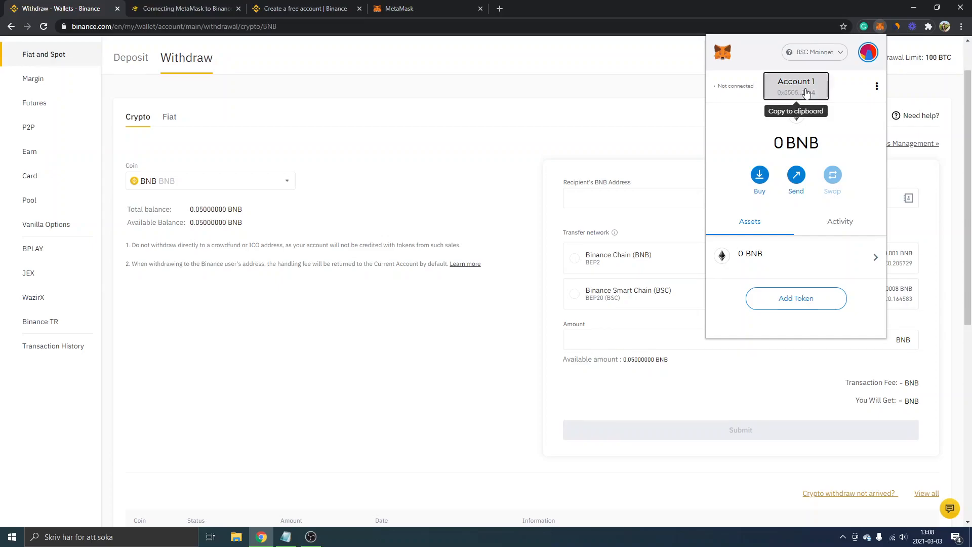
click(796, 86)
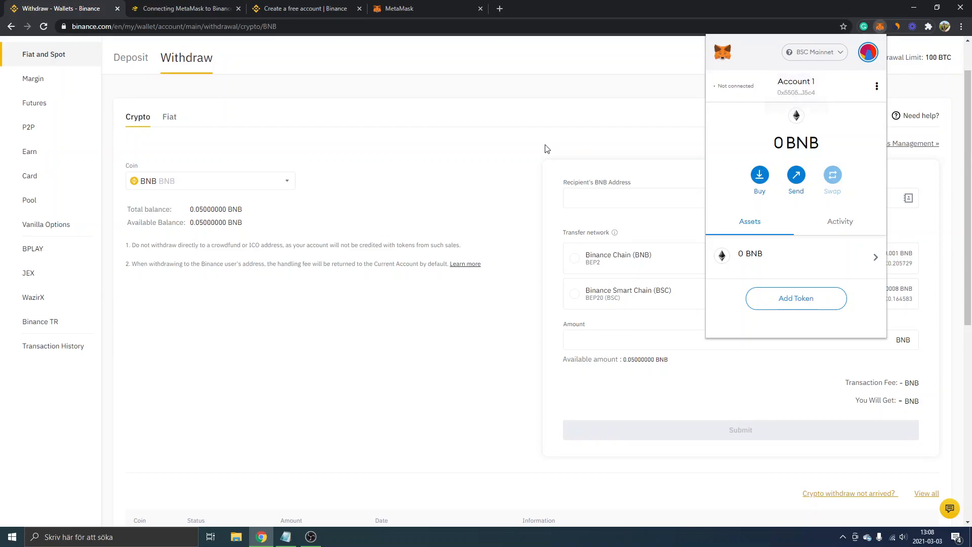
click(628, 197)
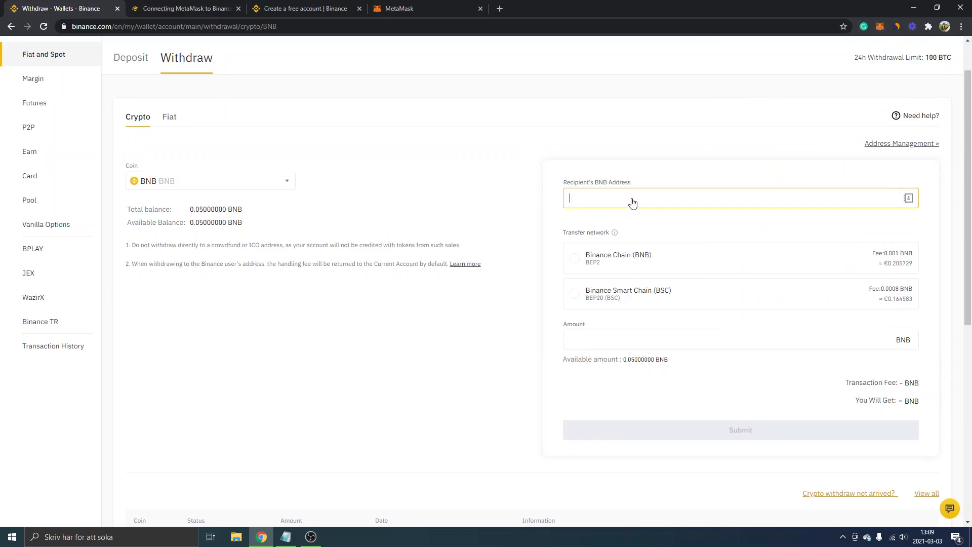
text(0x5505F7442fcBAD24F65265c422f8A055993815c4)
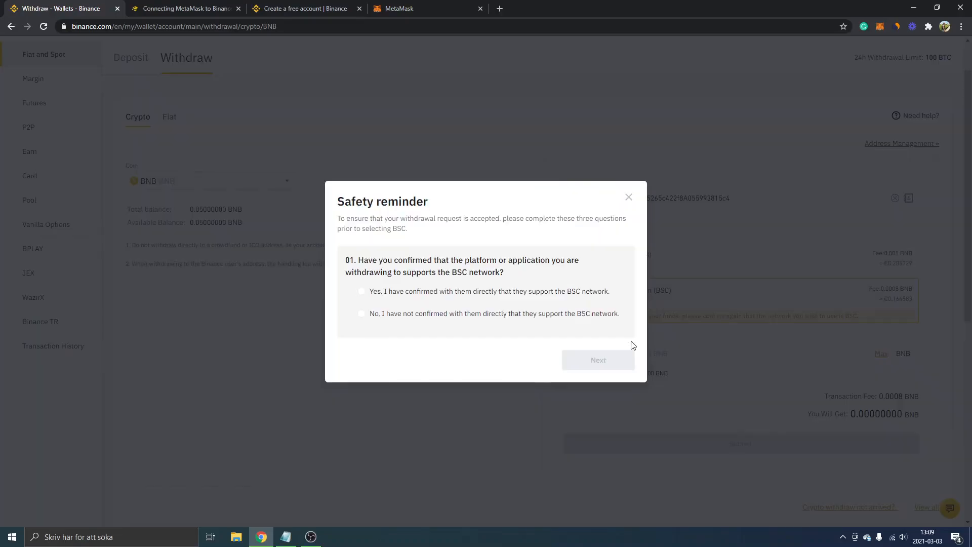
mouse_move(349, 226)
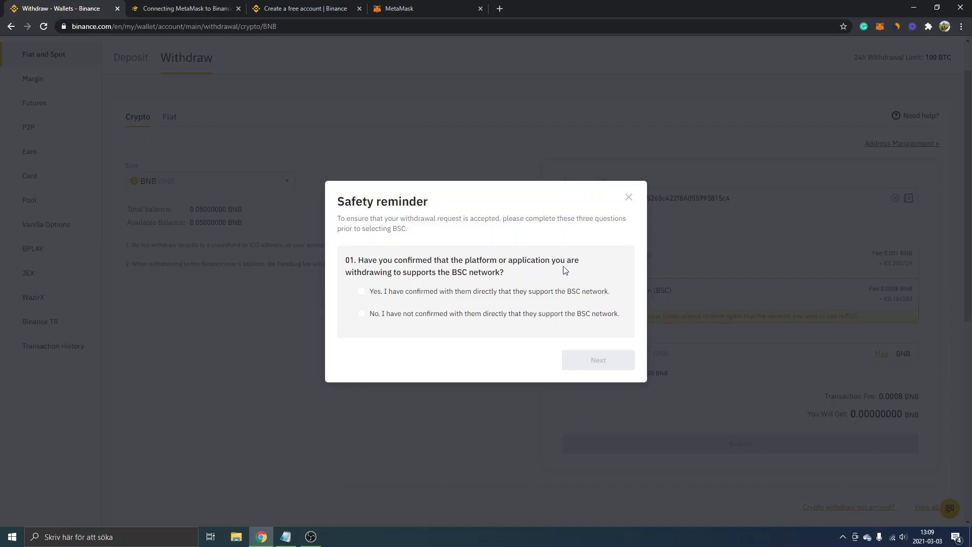
mouse_move(506, 282)
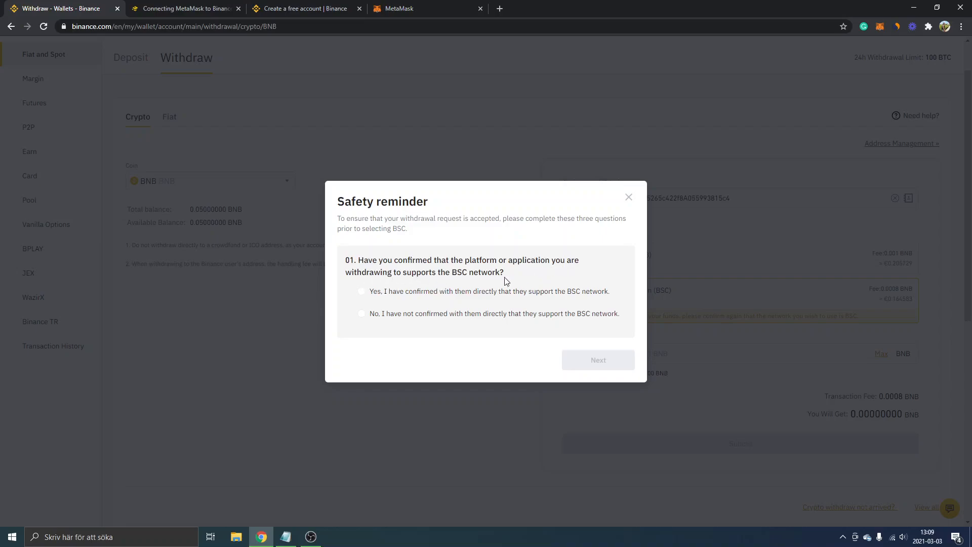
mouse_move(421, 277)
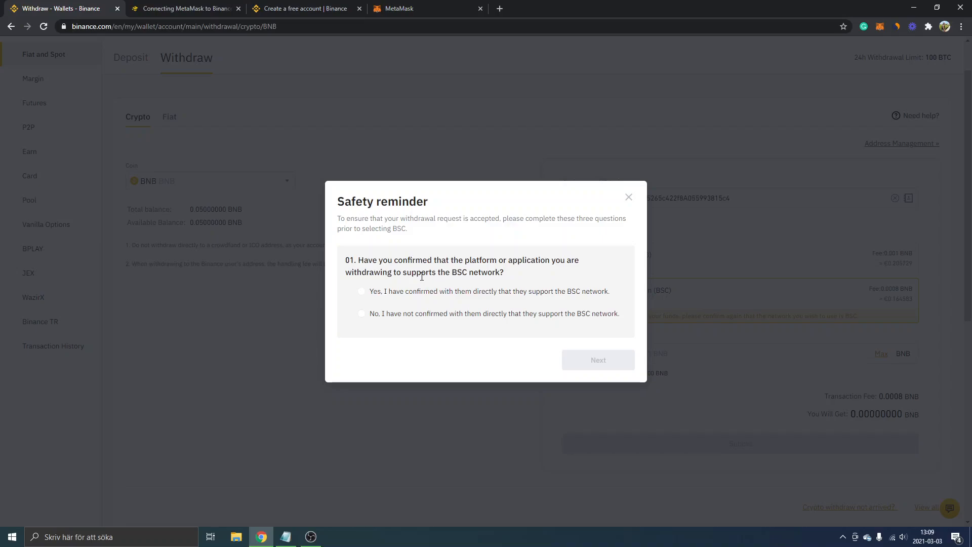
Step: Answer the three BSC safety questions (support confirmed, assets lost, BEP20 tokens) and submit the quiz
click(361, 291)
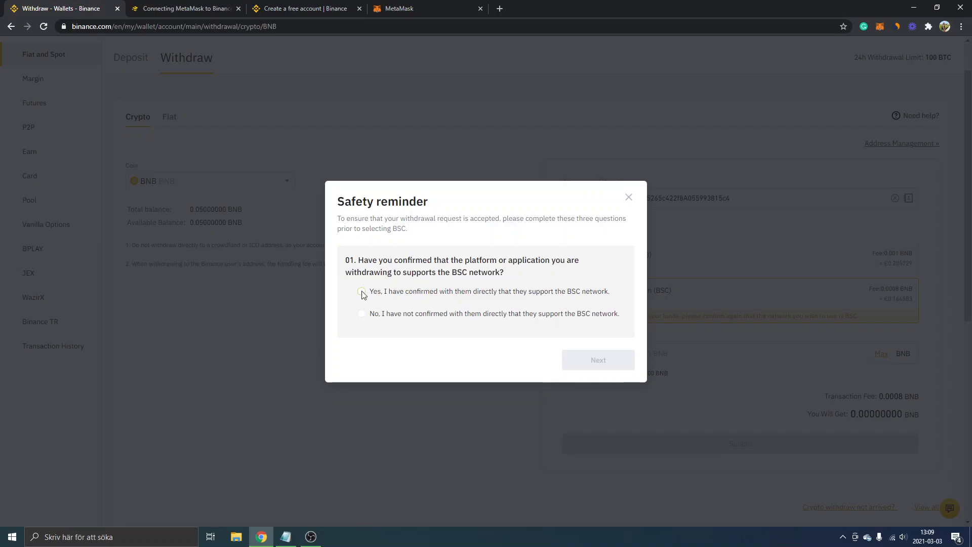
click(363, 291)
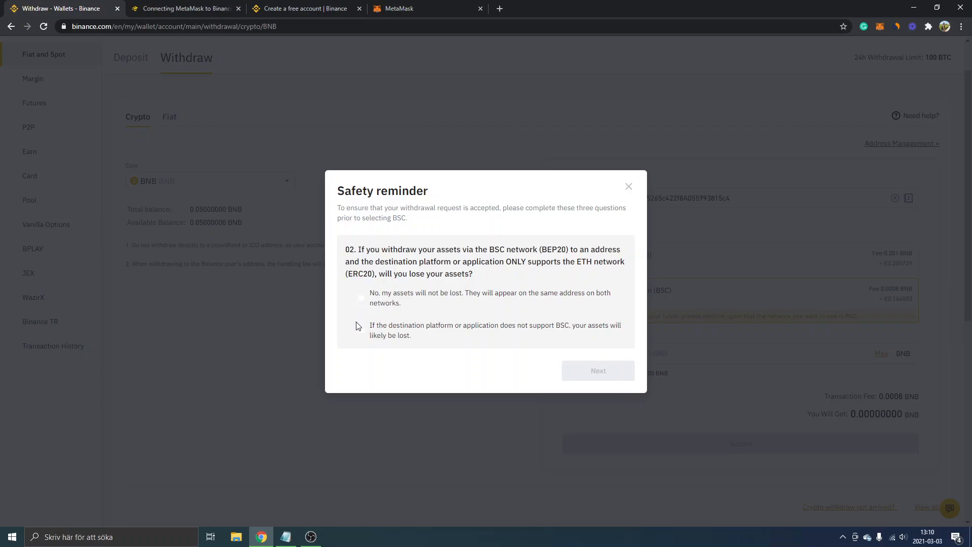
click(361, 330)
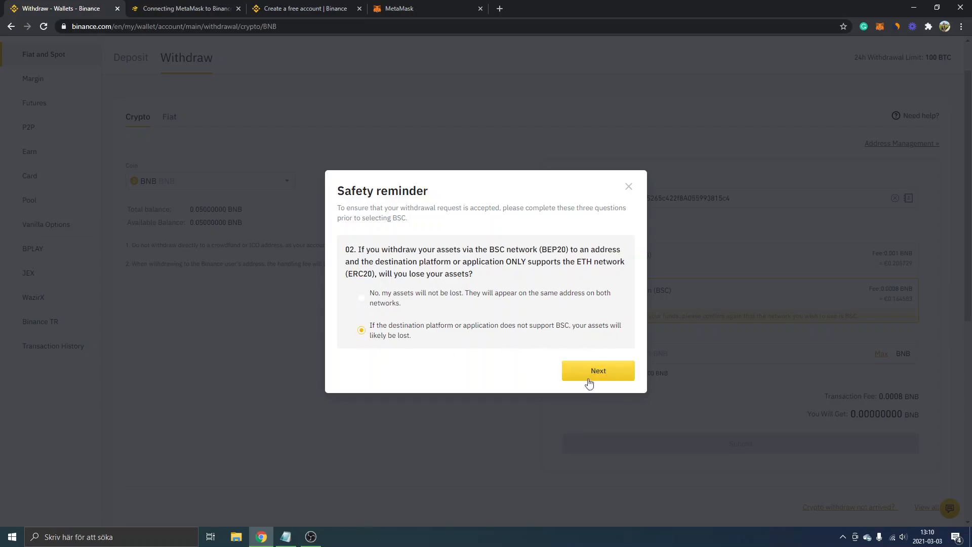
click(597, 370)
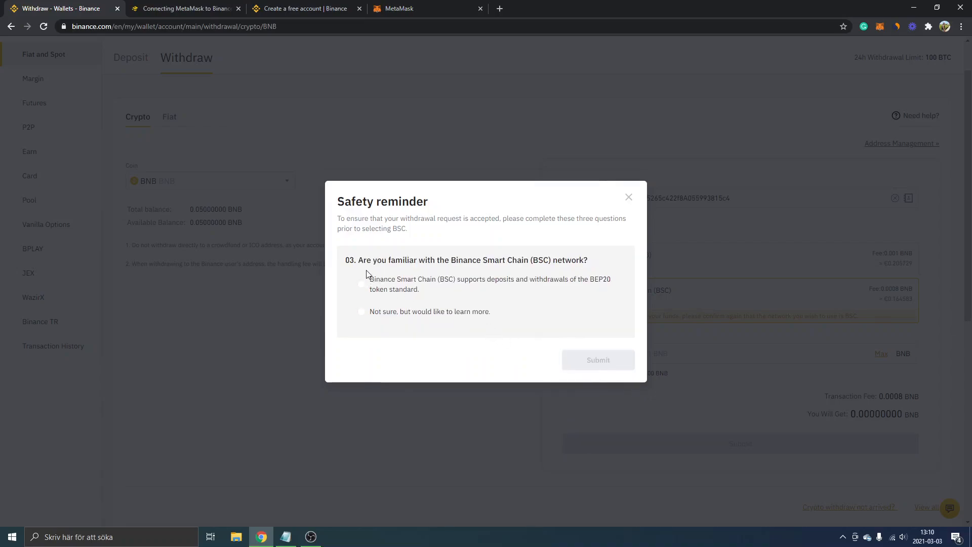
mouse_move(544, 270)
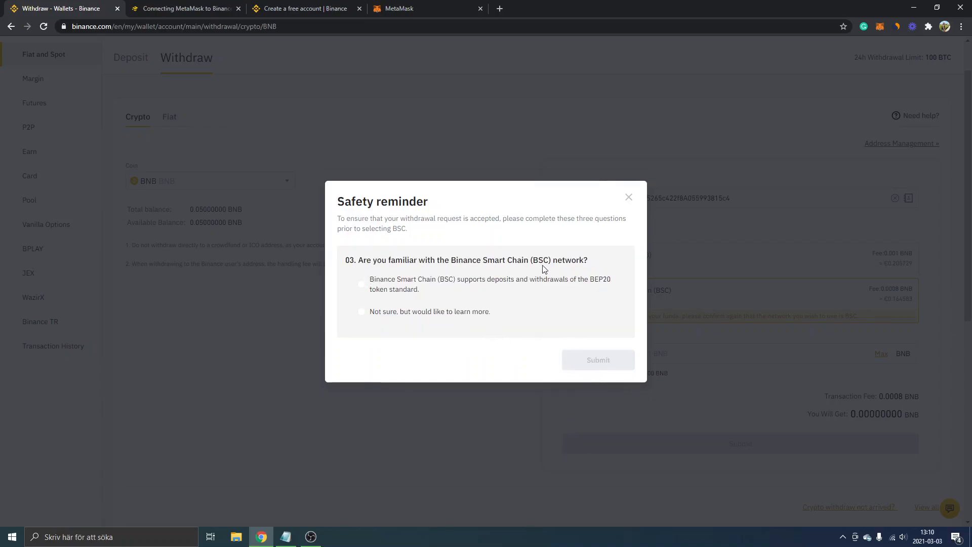
click(360, 284)
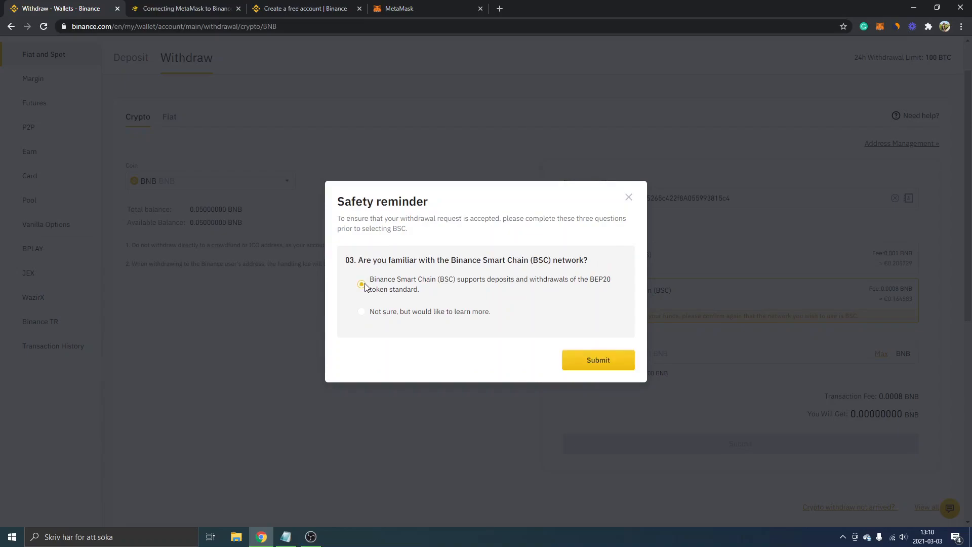
click(597, 361)
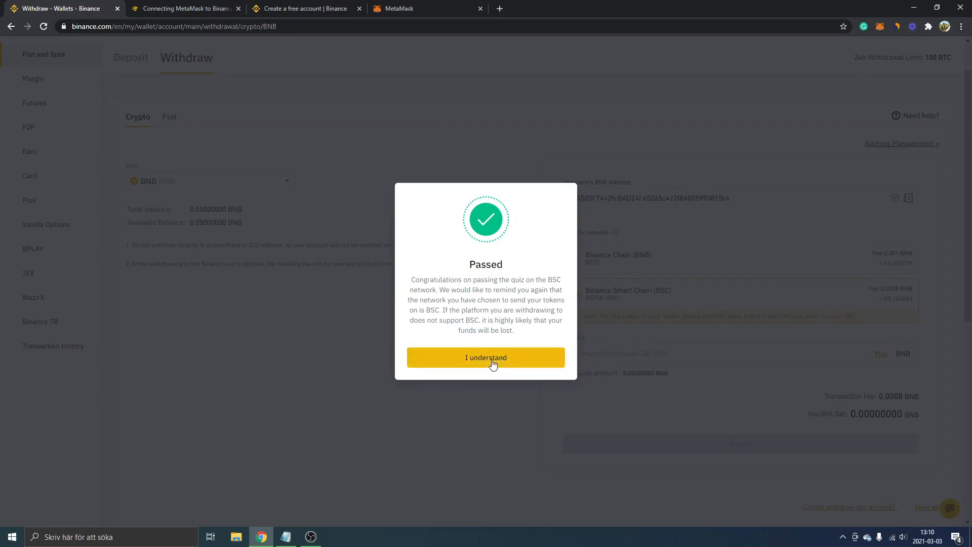
Step: Submit a 0.01 BNB withdrawal over BEP20 (BSC) to the MetaMask address
click(486, 358)
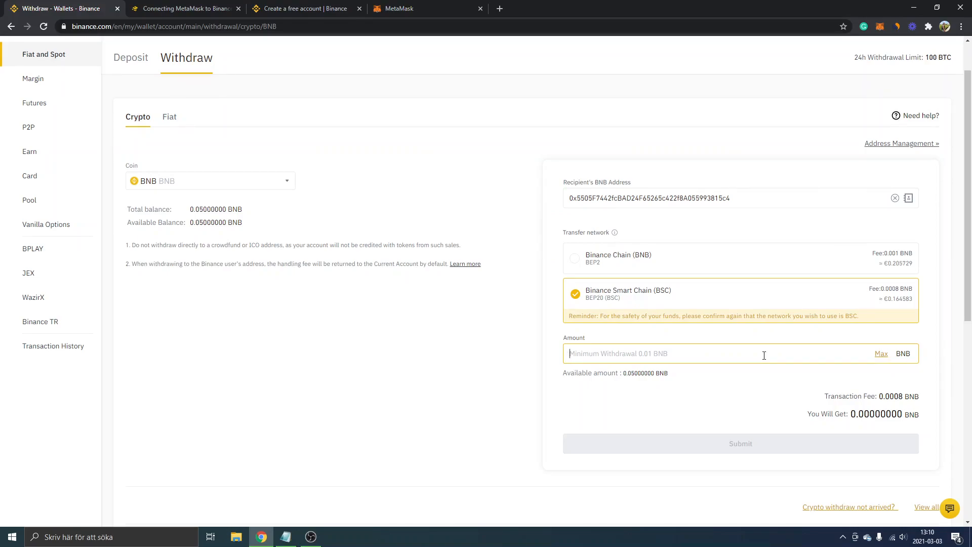
text(0.01)
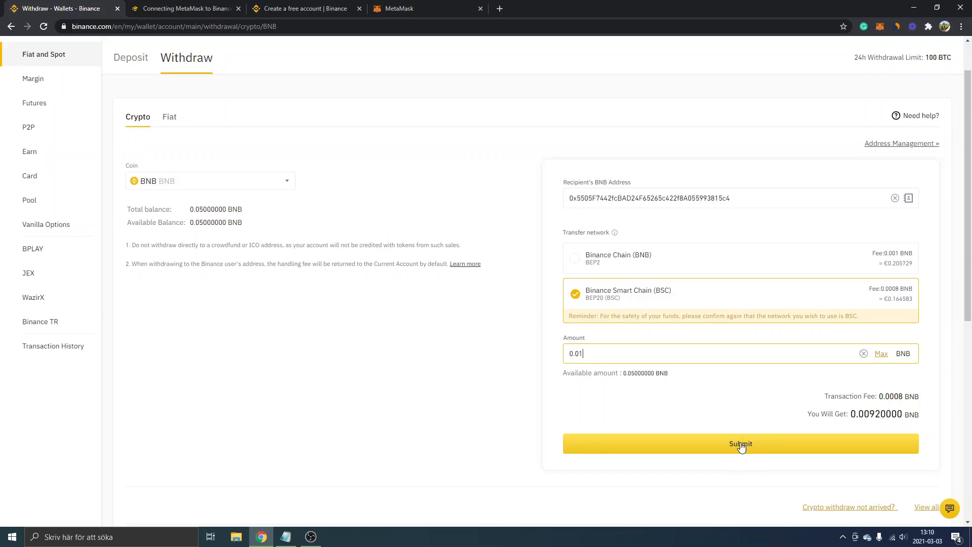
click(741, 444)
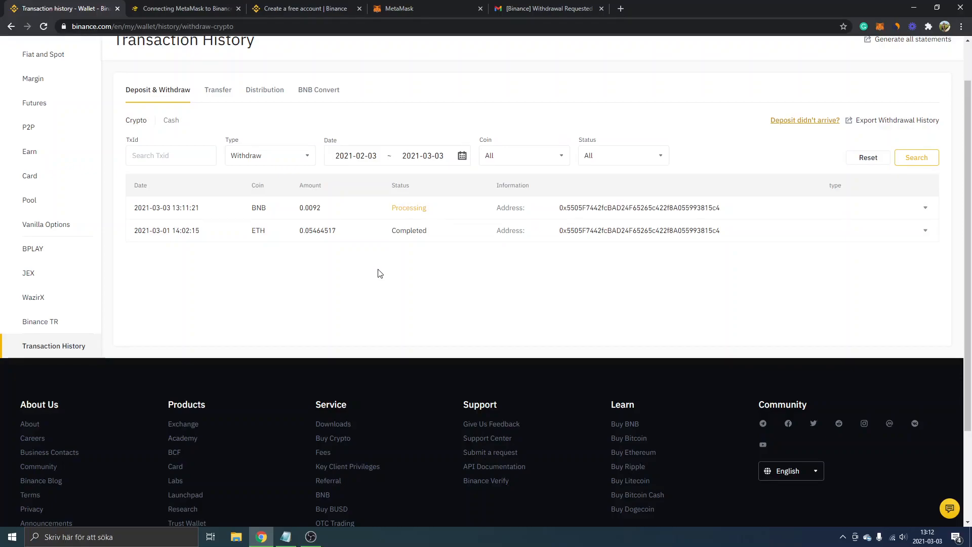
mouse_move(381, 298)
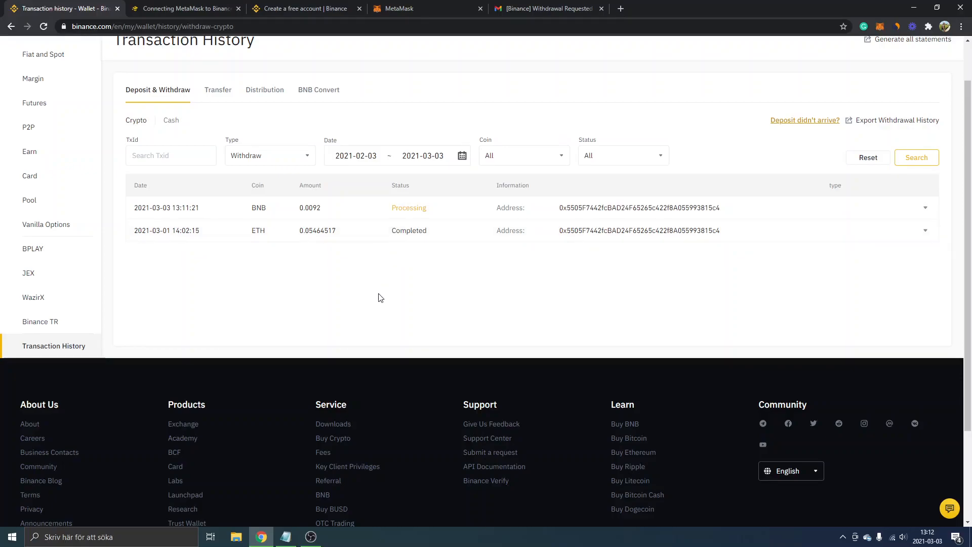
mouse_move(403, 270)
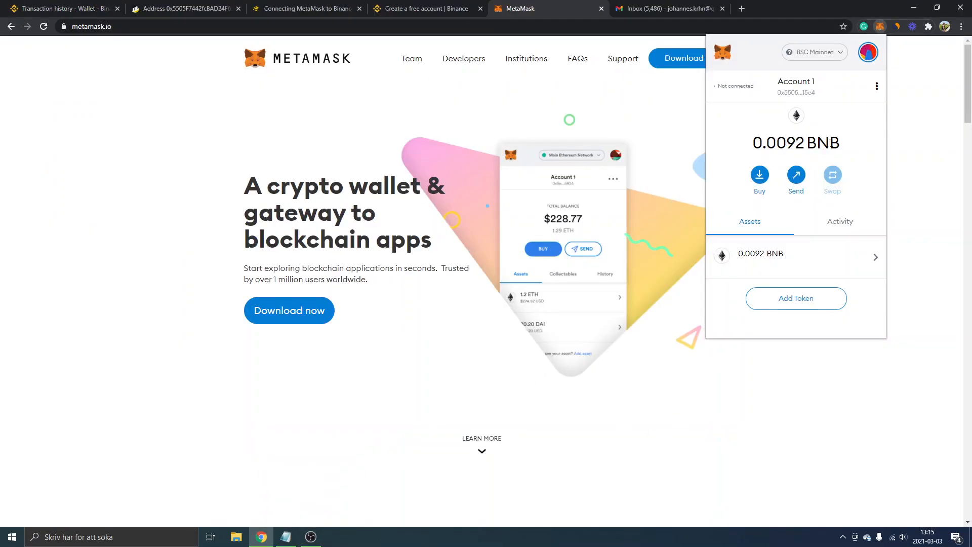
Step: Check MetaMask on BSC Mainnet holding the received 0.0092 BNB
double_click(825, 144)
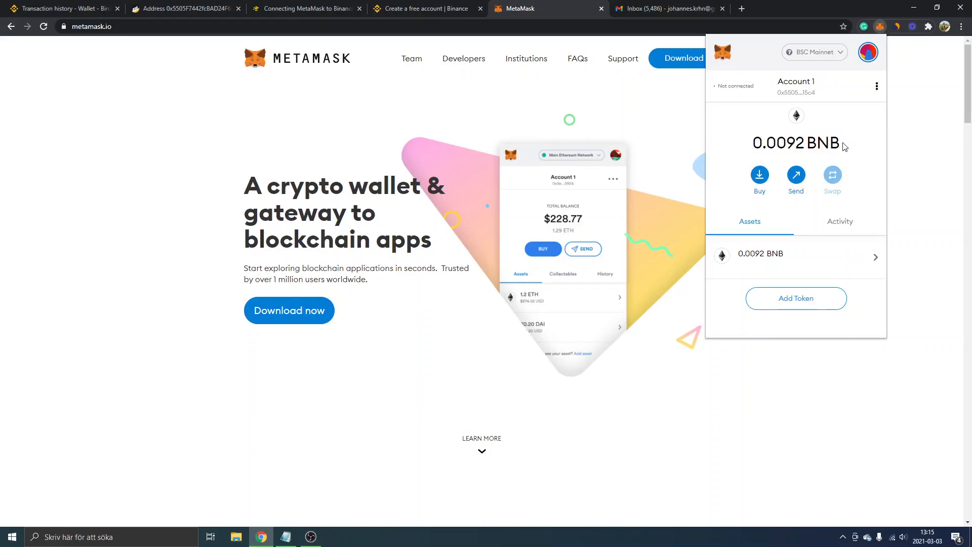
mouse_move(830, 161)
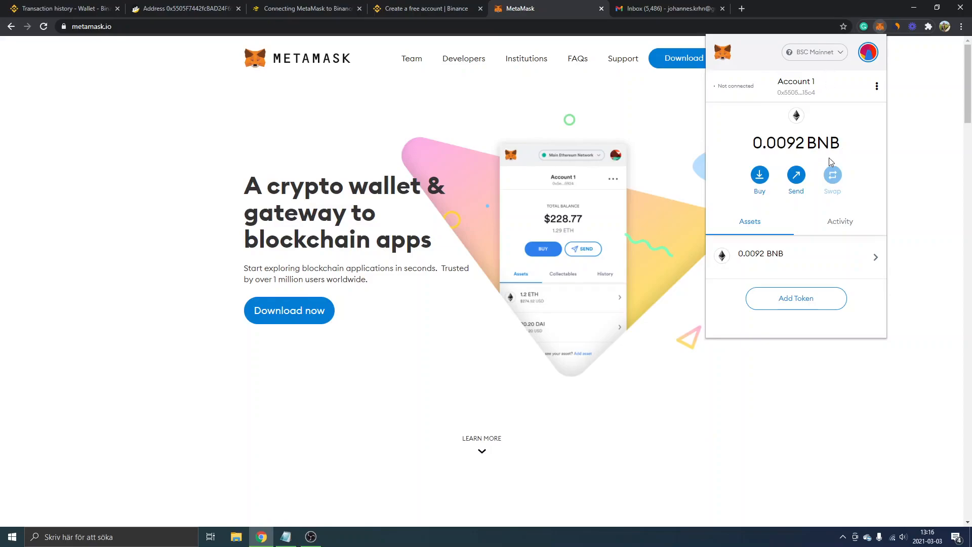
mouse_move(822, 134)
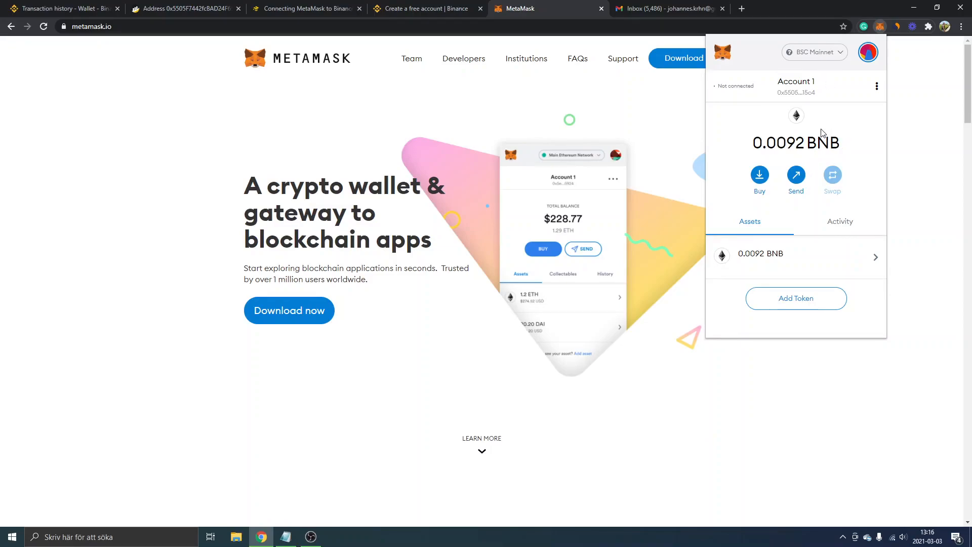
mouse_move(822, 138)
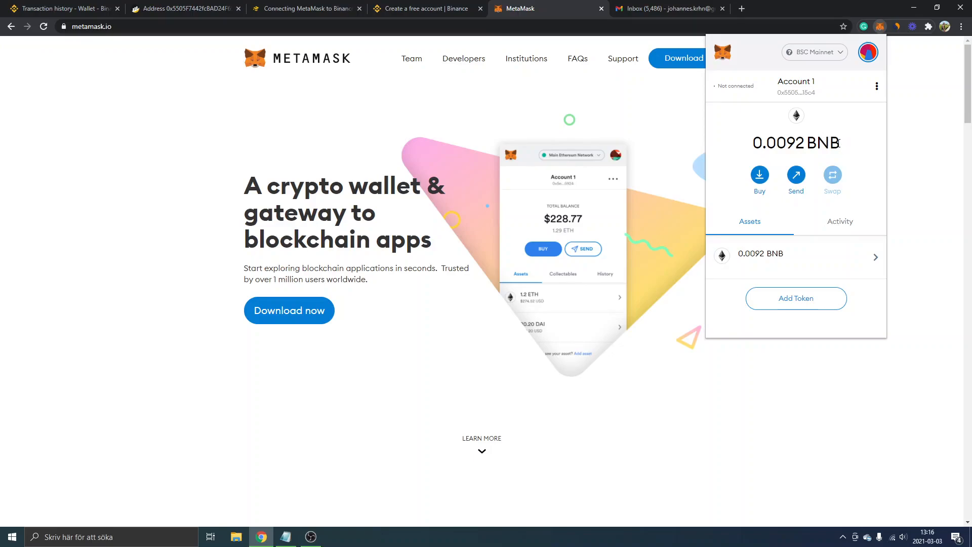
mouse_move(531, 160)
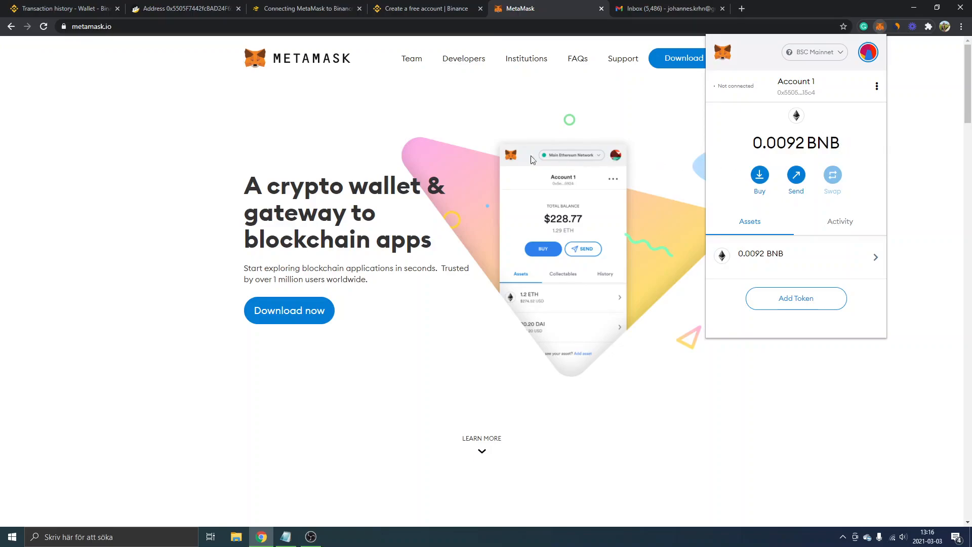
mouse_move(462, 133)
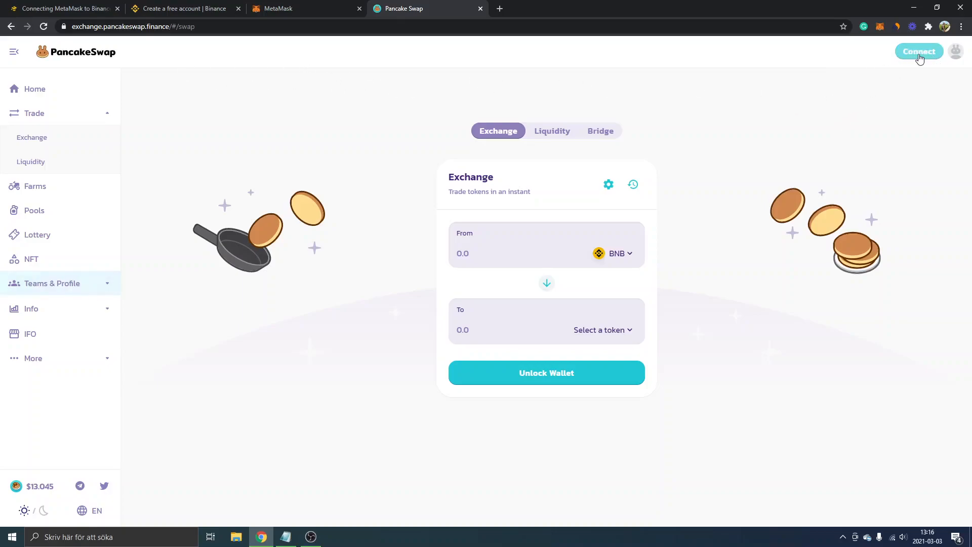
Step: Connect MetaMask to PancakeSwap so the 0.0092 BNB balance shows, ready to pick a To token
click(919, 51)
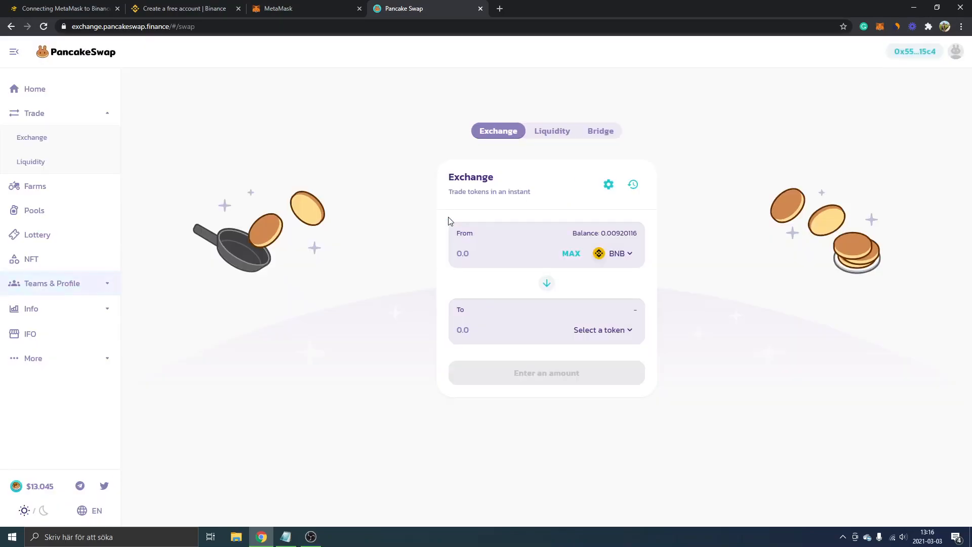
mouse_move(564, 226)
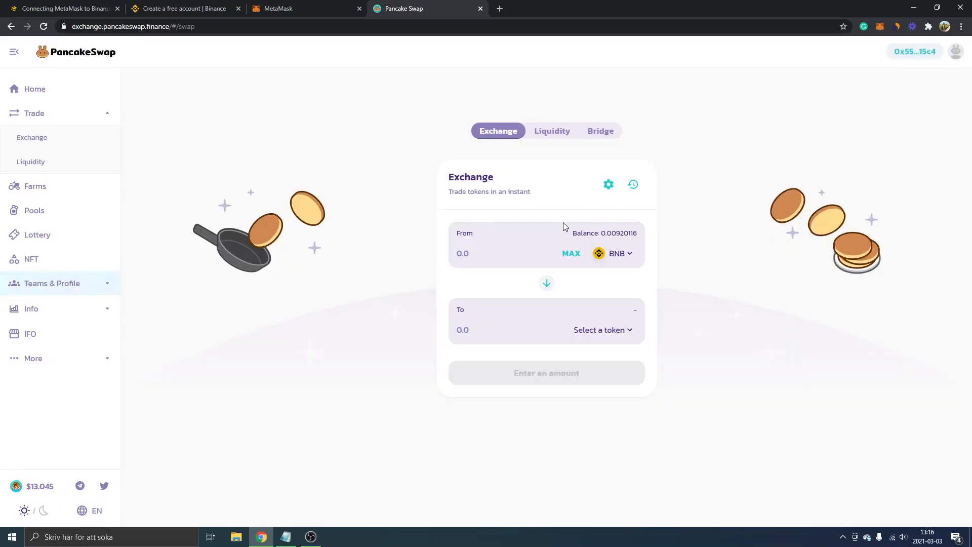
mouse_move(636, 238)
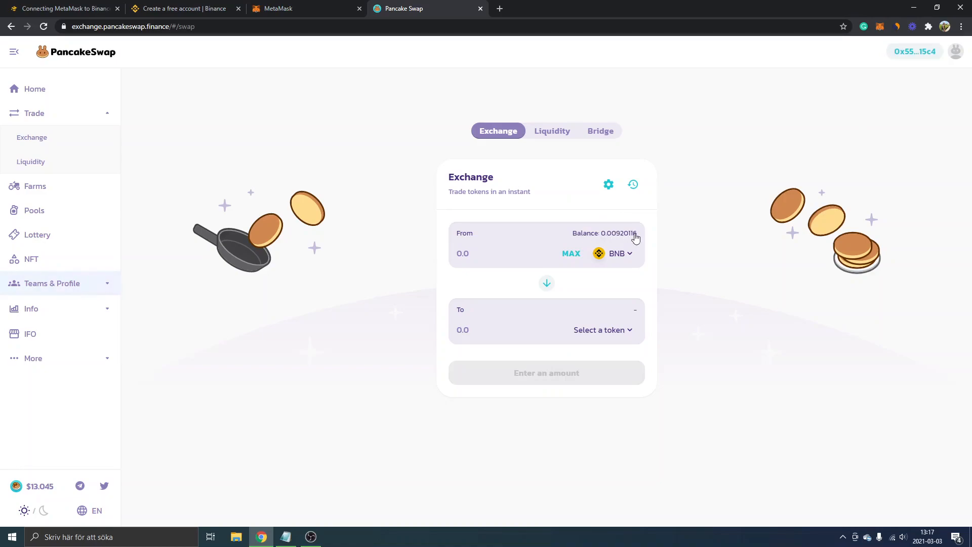
mouse_move(689, 241)
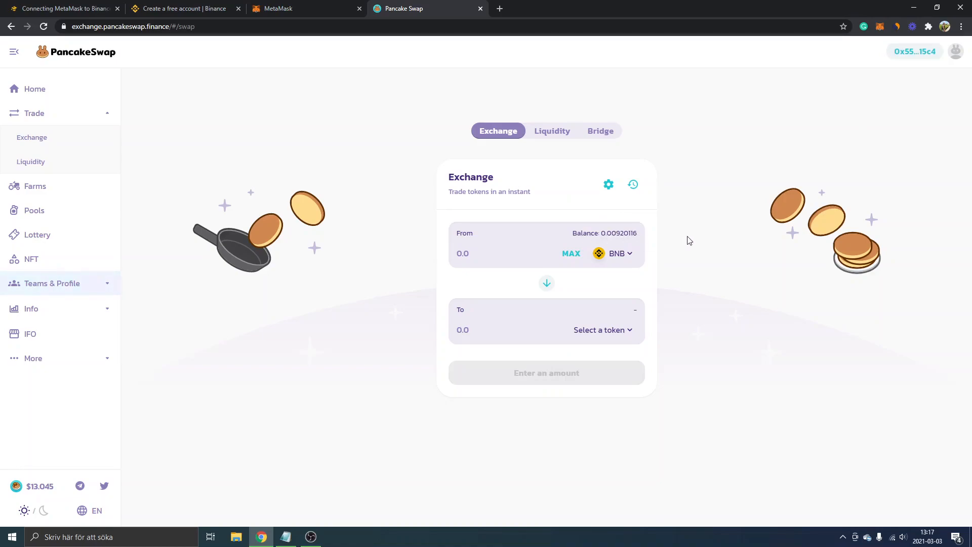
mouse_move(680, 242)
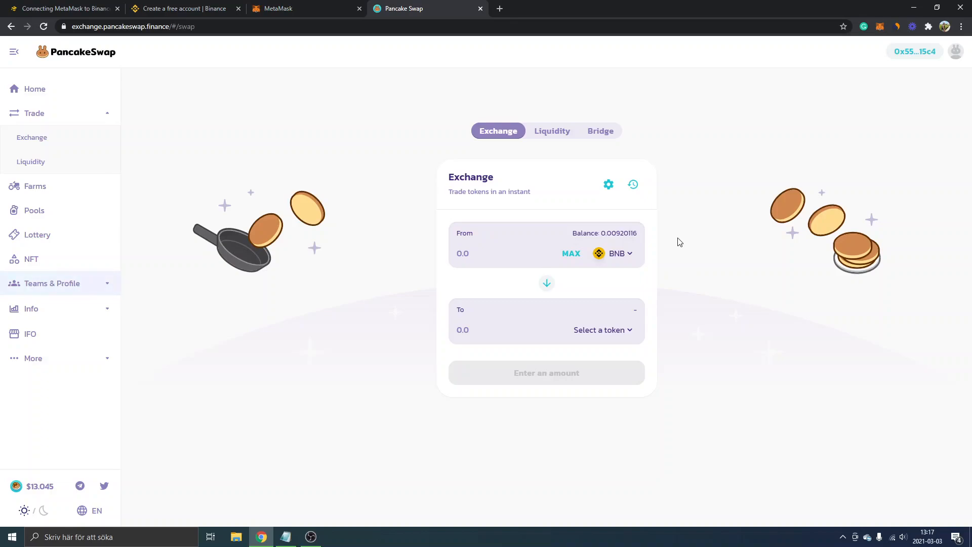
mouse_move(701, 234)
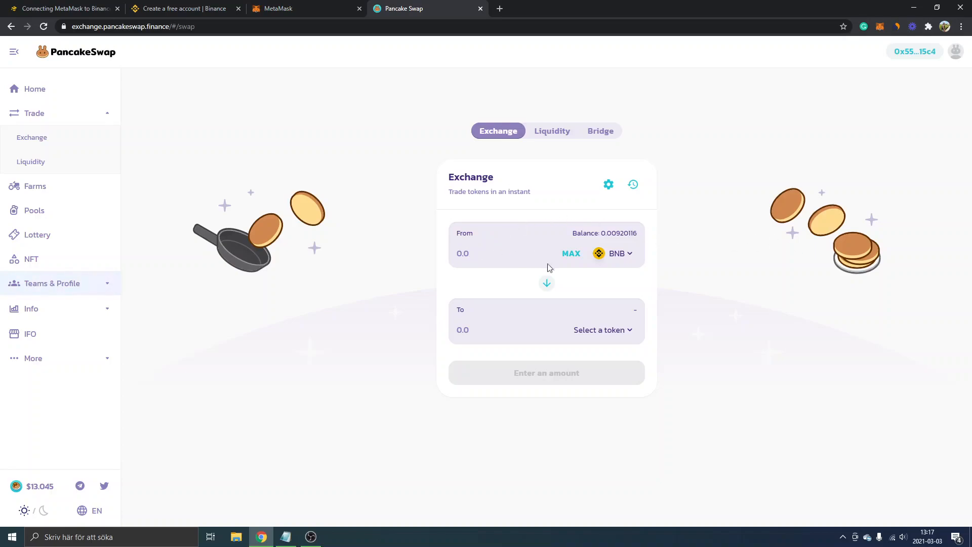
click(602, 330)
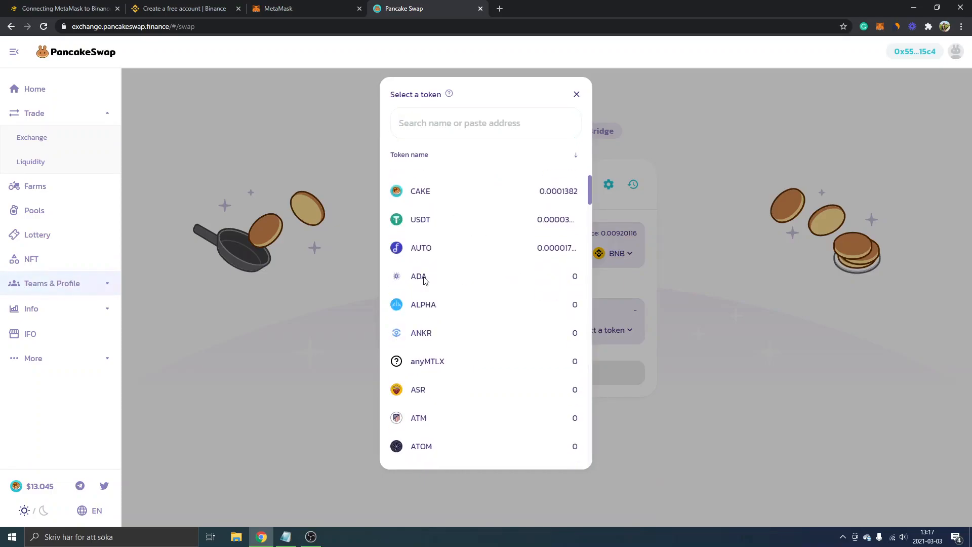
Step: Choose ADA as the token to receive and enter 0.0007 BNB, estimating about 0.138939 ADA
click(420, 276)
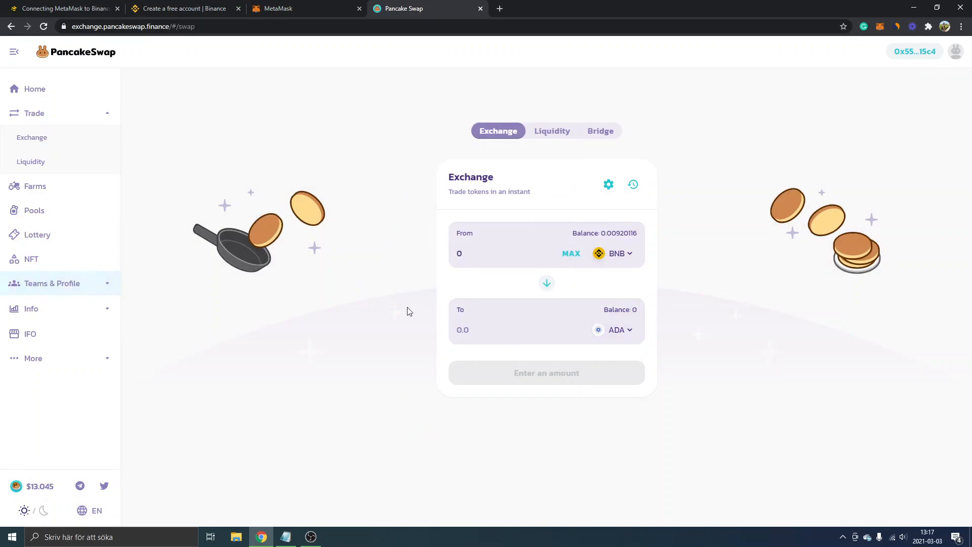
click(499, 253)
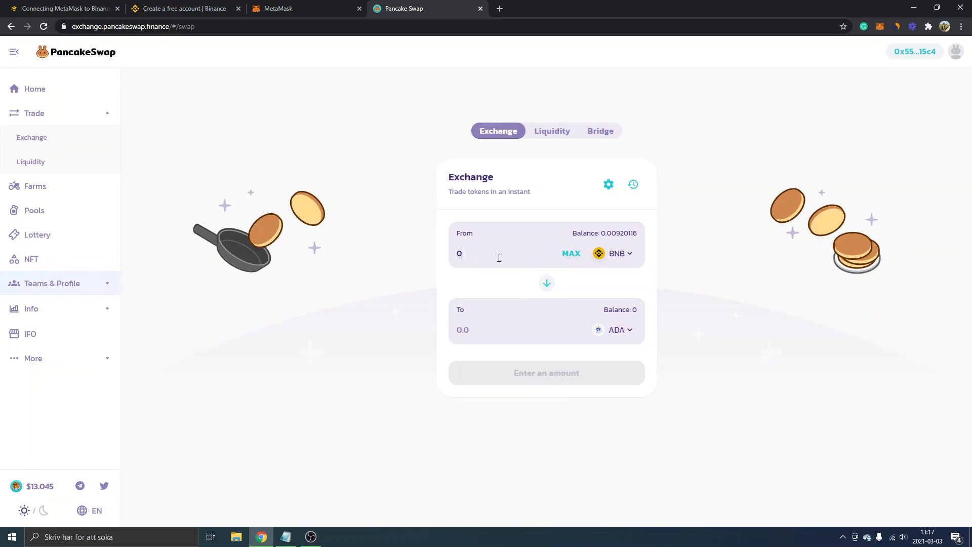
mouse_move(333, 292)
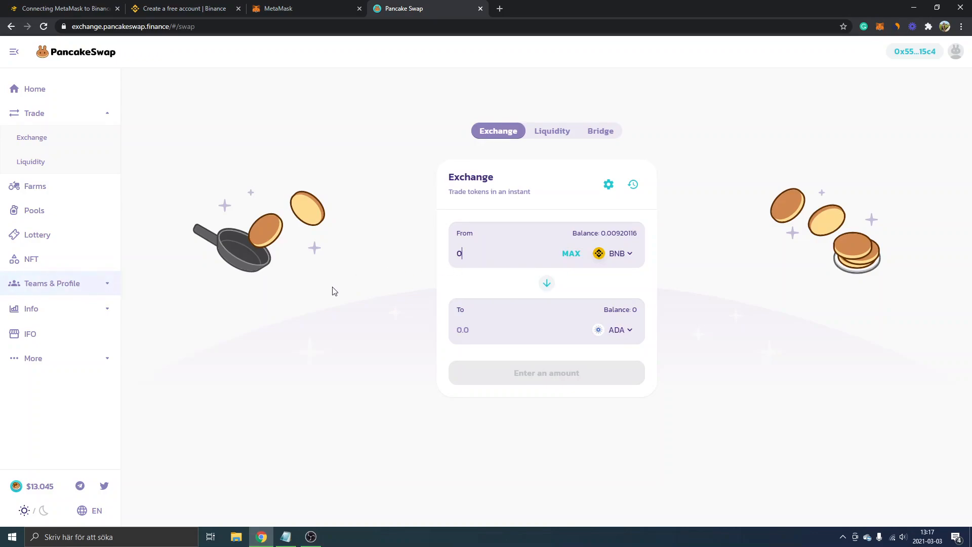
text(.0007)
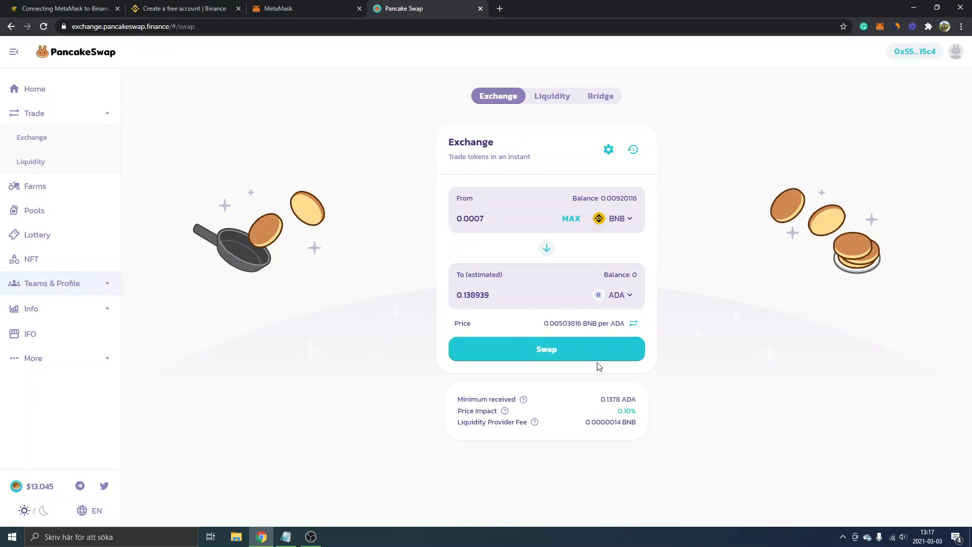
mouse_move(579, 361)
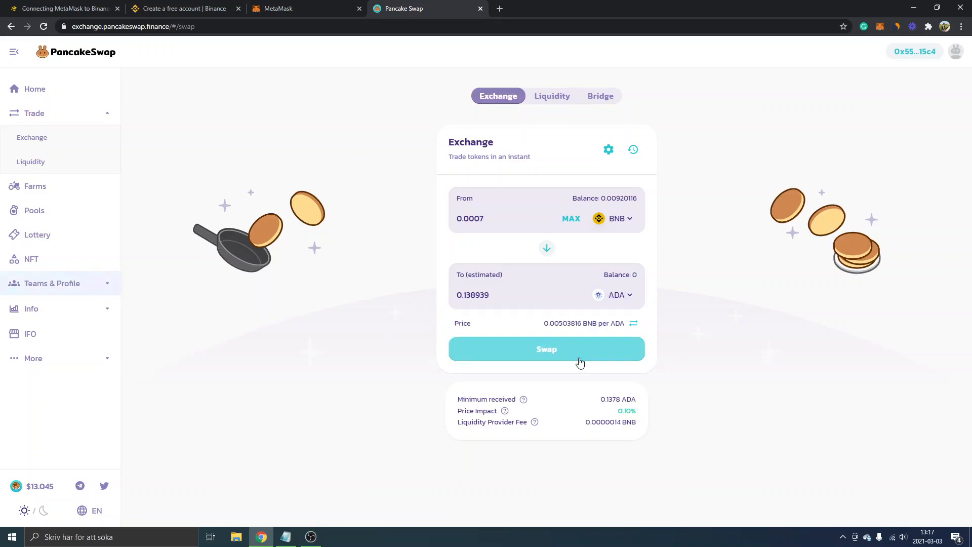
mouse_move(576, 359)
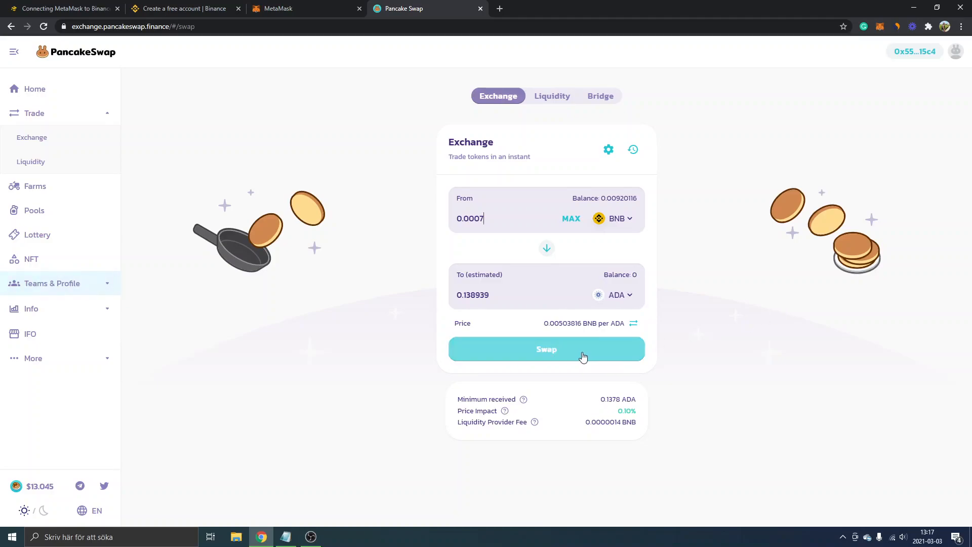
click(545, 348)
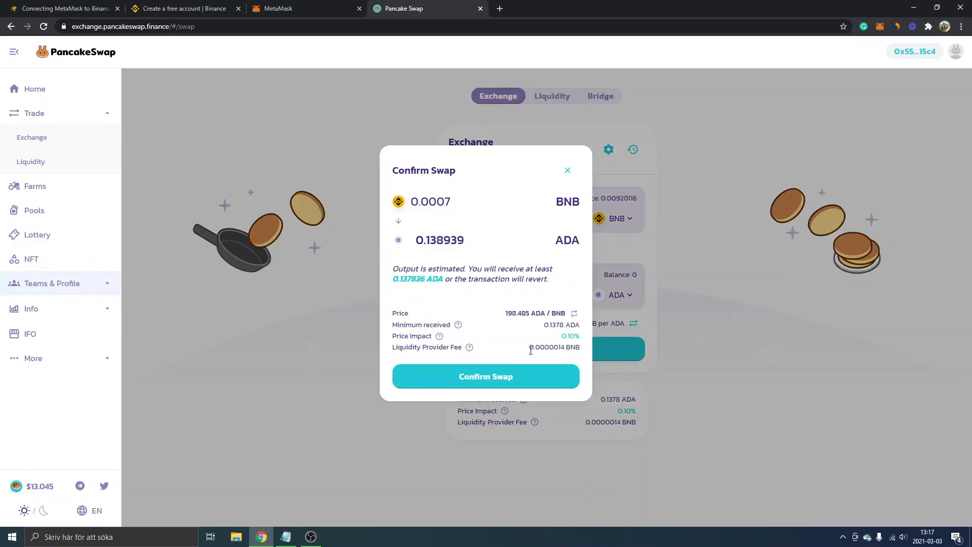
mouse_move(553, 221)
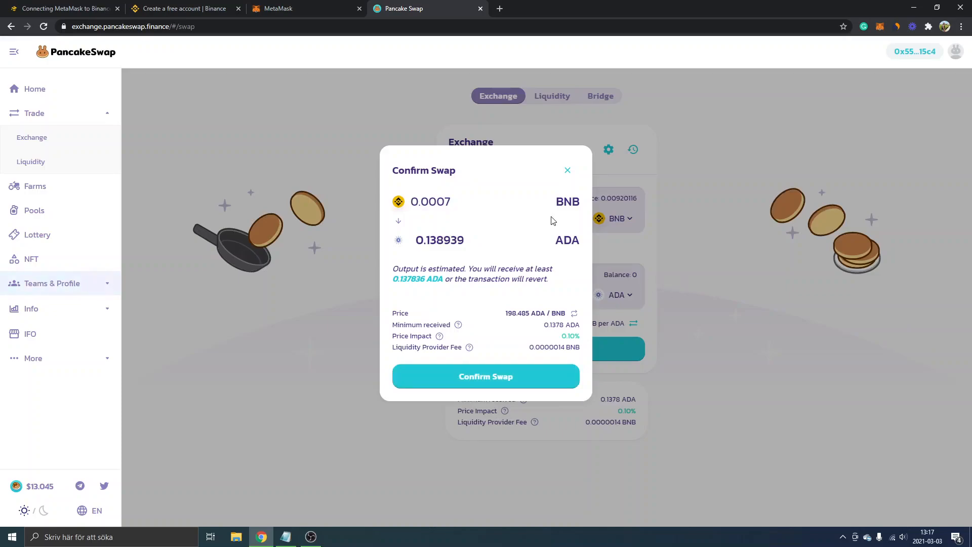
mouse_move(569, 170)
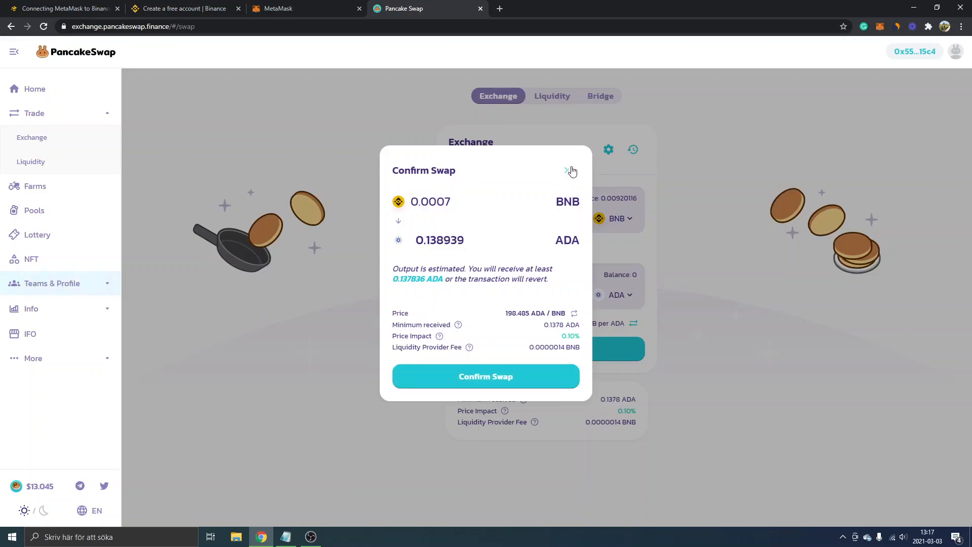
click(567, 170)
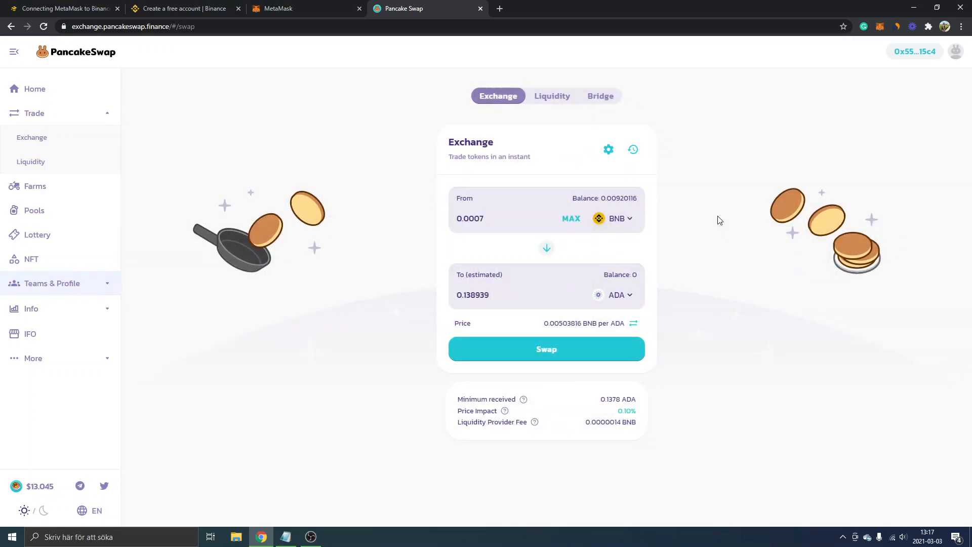